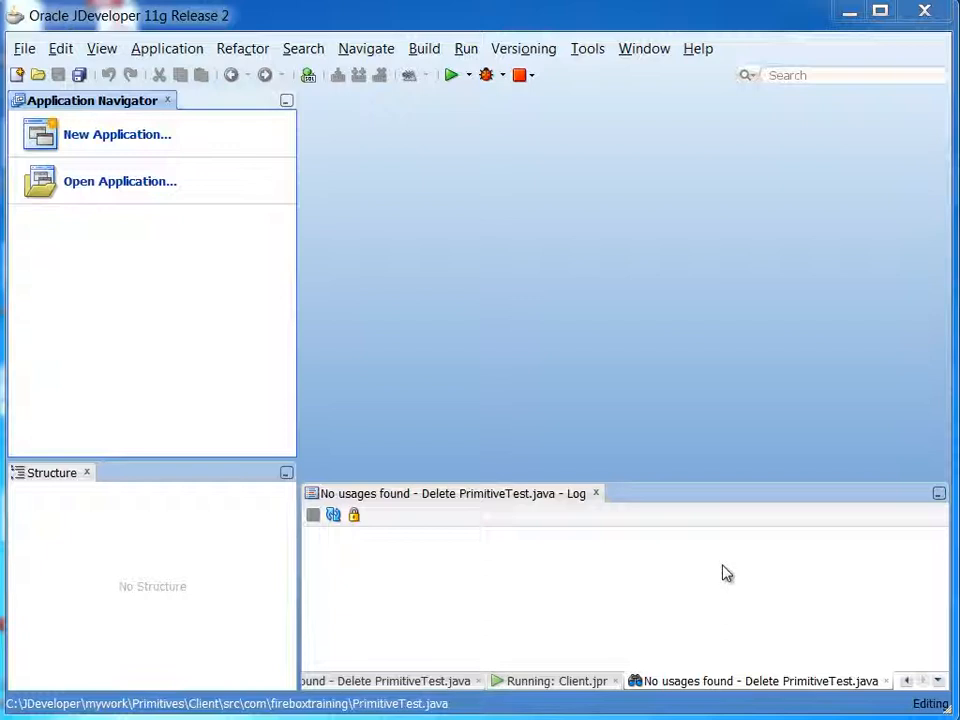
{"action": "mouse_move", "coordinate": [672, 590]}
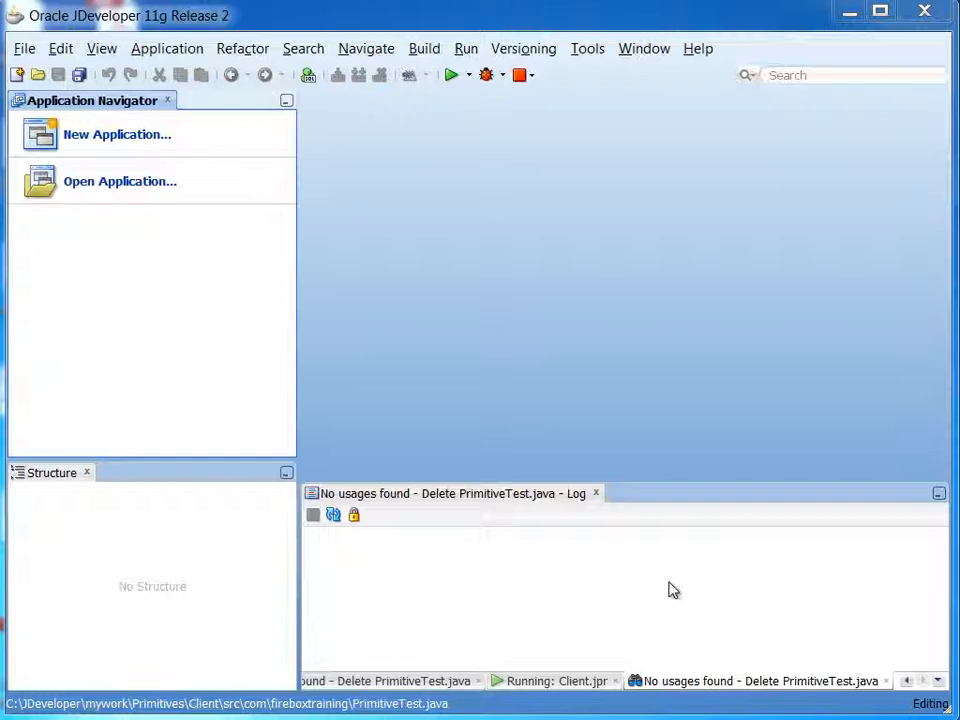
{"action": "mouse_move", "coordinate": [308, 321]}
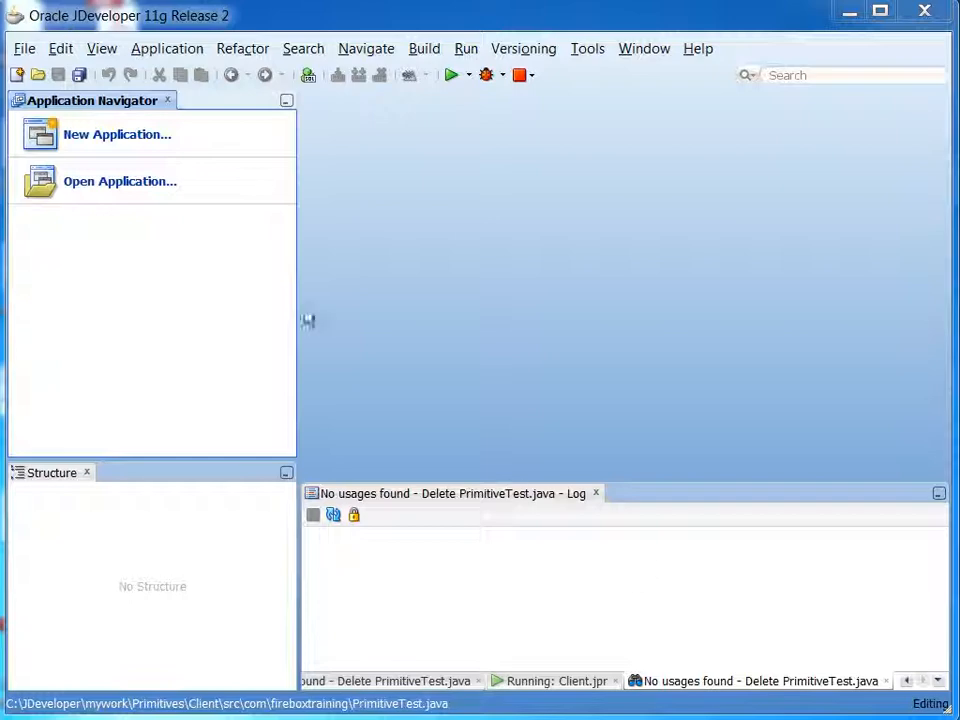
Step: Create a Java Desktop Application named ThreadTest with package prefix com.fireboxtraining
{"action": "left_click", "coordinate": [117, 134]}
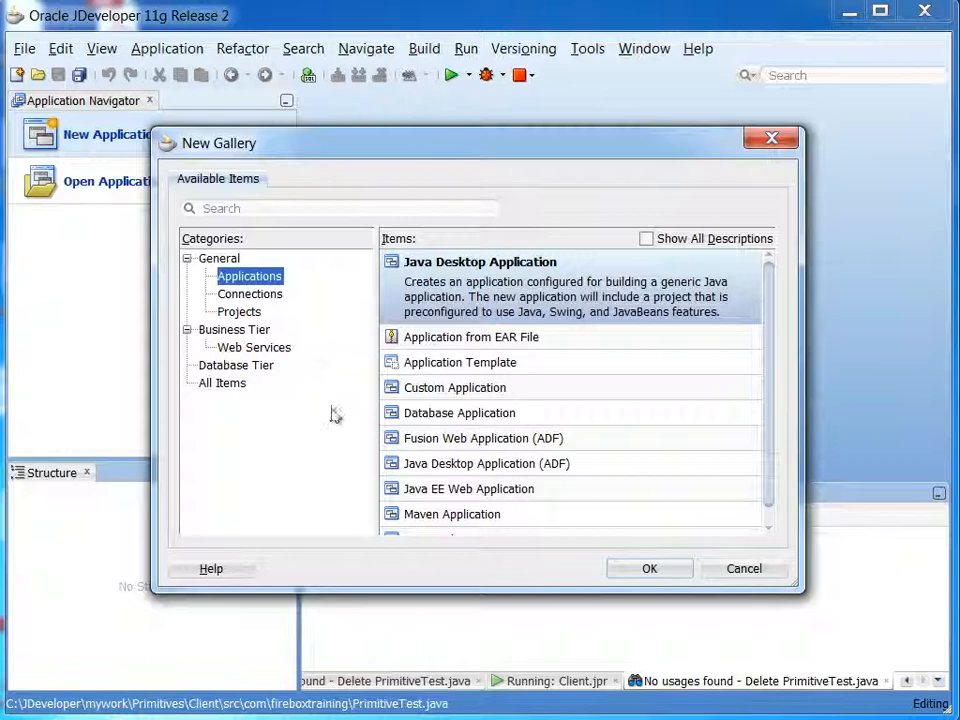
{"action": "left_click", "coordinate": [648, 568]}
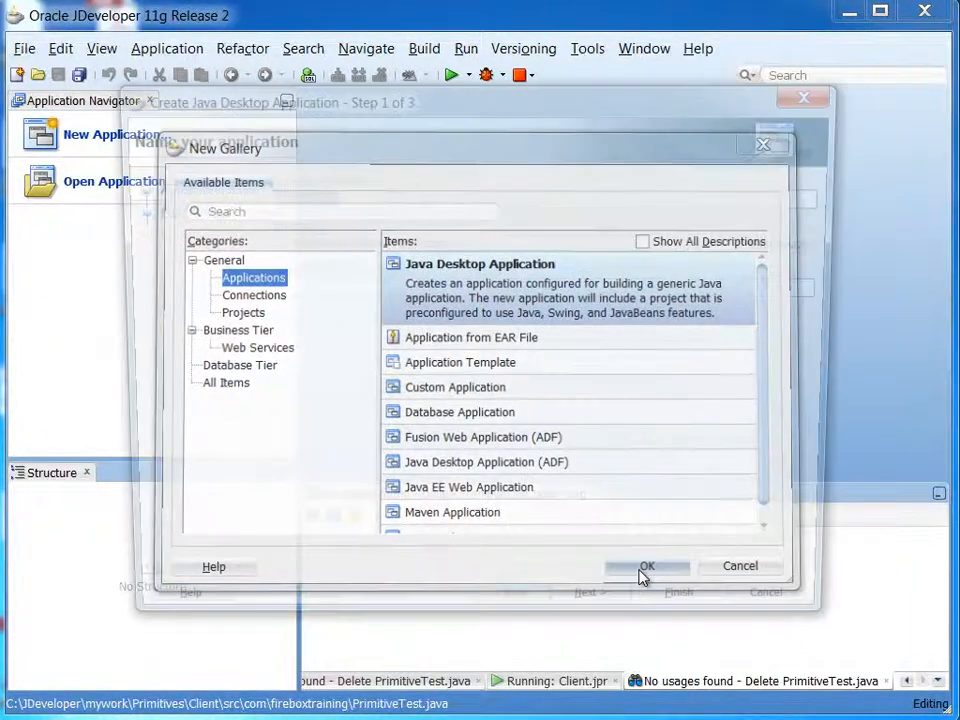
{"action": "left_click", "coordinate": [647, 566]}
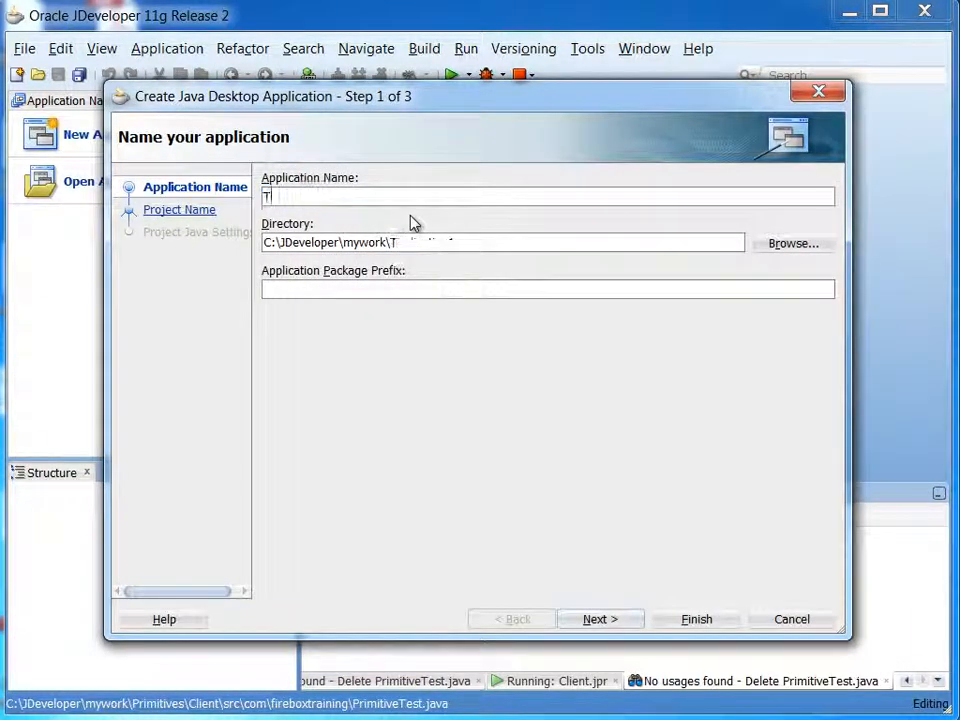
{"action": "type", "text": "ThreadTest"}
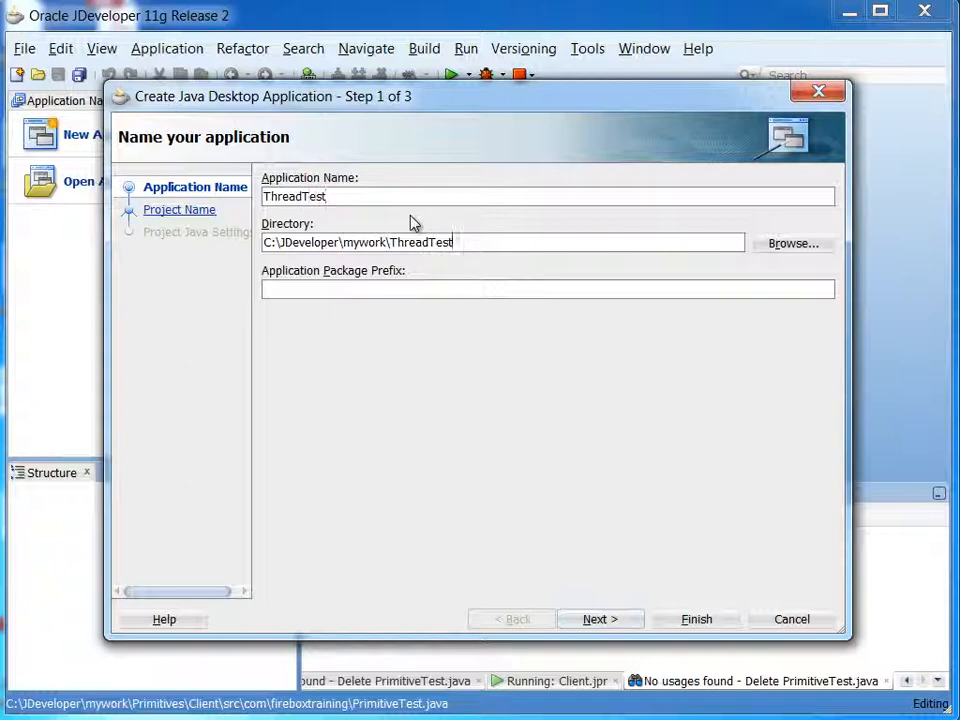
{"action": "type", "text": "com.fire"}
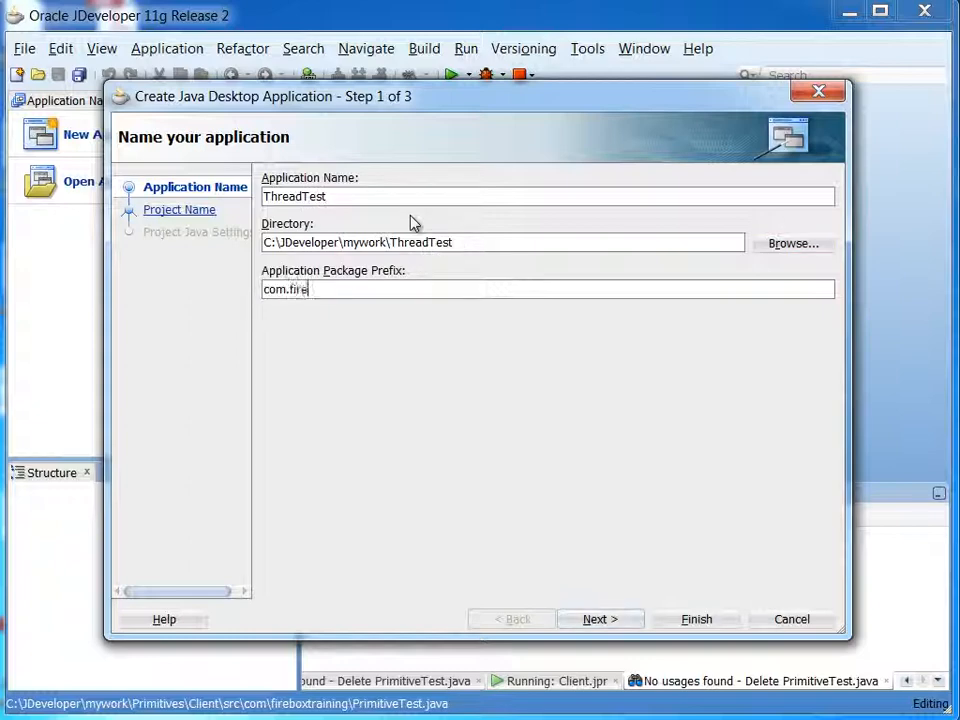
{"action": "type", "text": "boxtraining"}
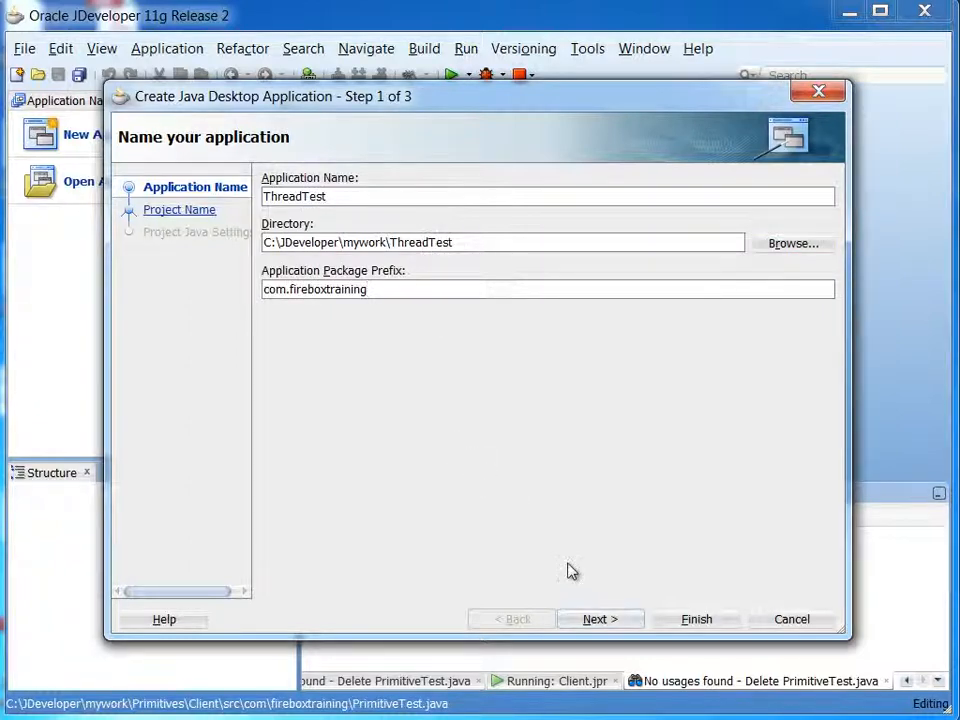
{"action": "left_click", "coordinate": [696, 618]}
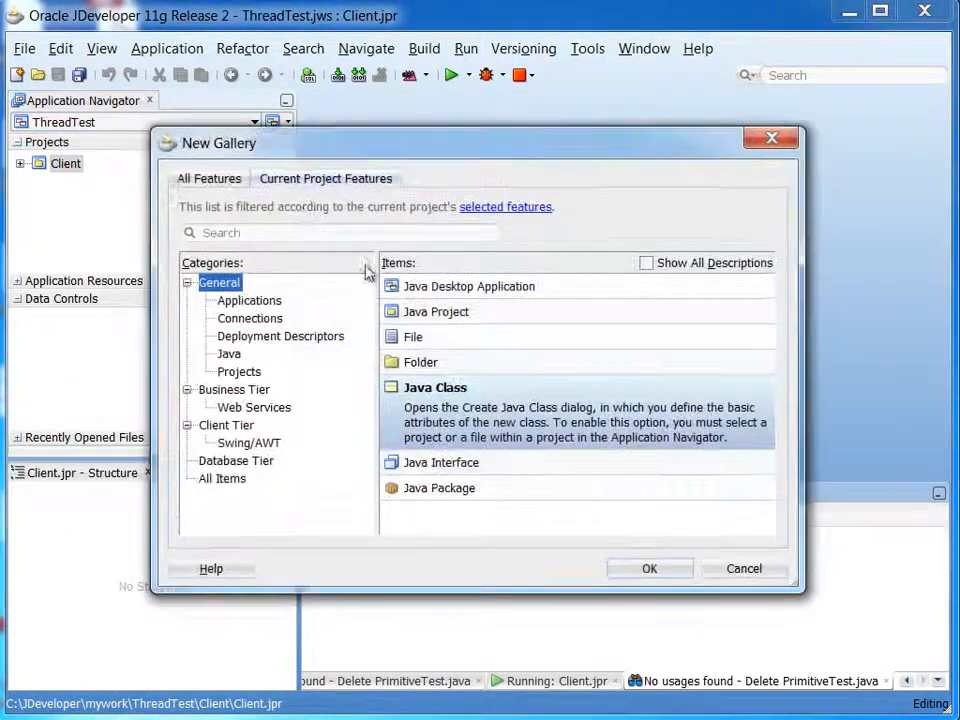
Step: Create Java class Rabbit that implements Runnable, chosen in the Implements browser
{"action": "left_click", "coordinate": [649, 568]}
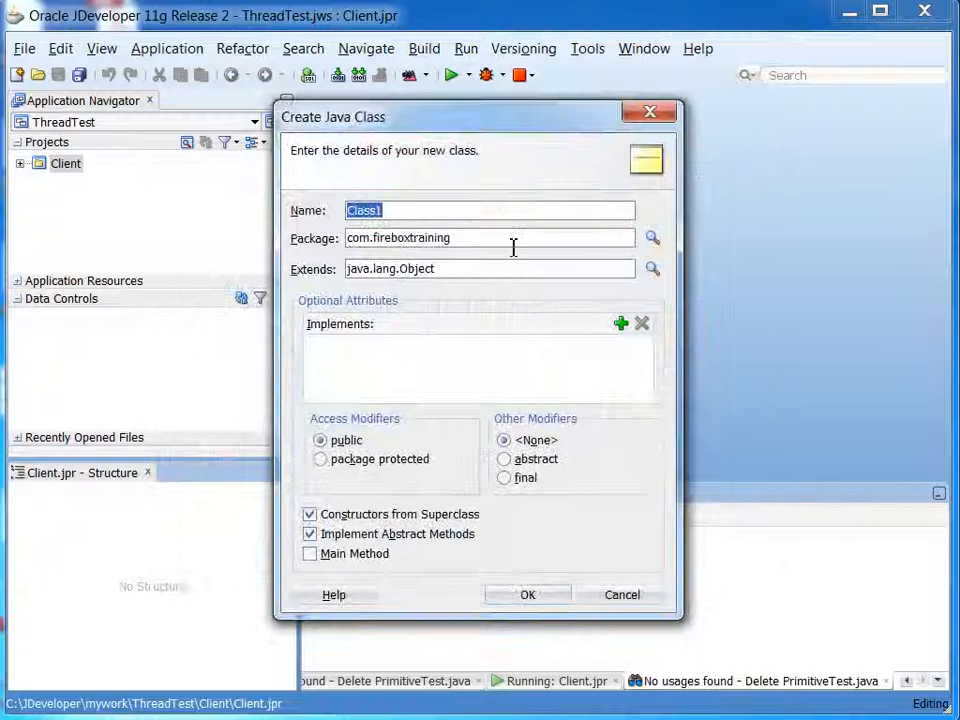
{"action": "type", "text": "Rabbit"}
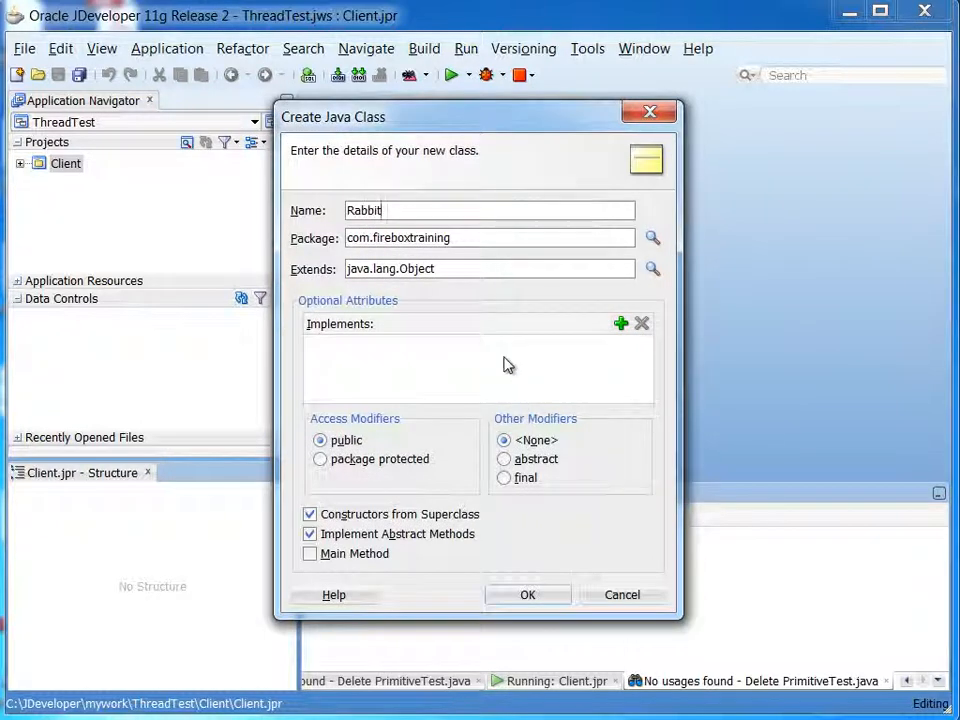
{"action": "mouse_move", "coordinate": [505, 355]}
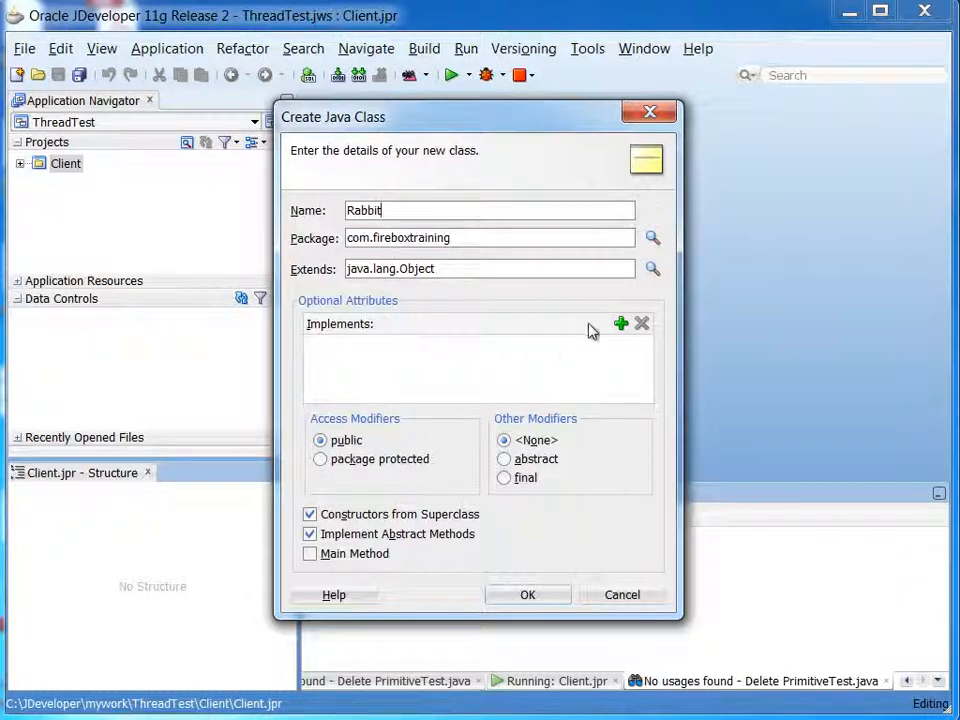
{"action": "left_click", "coordinate": [620, 323]}
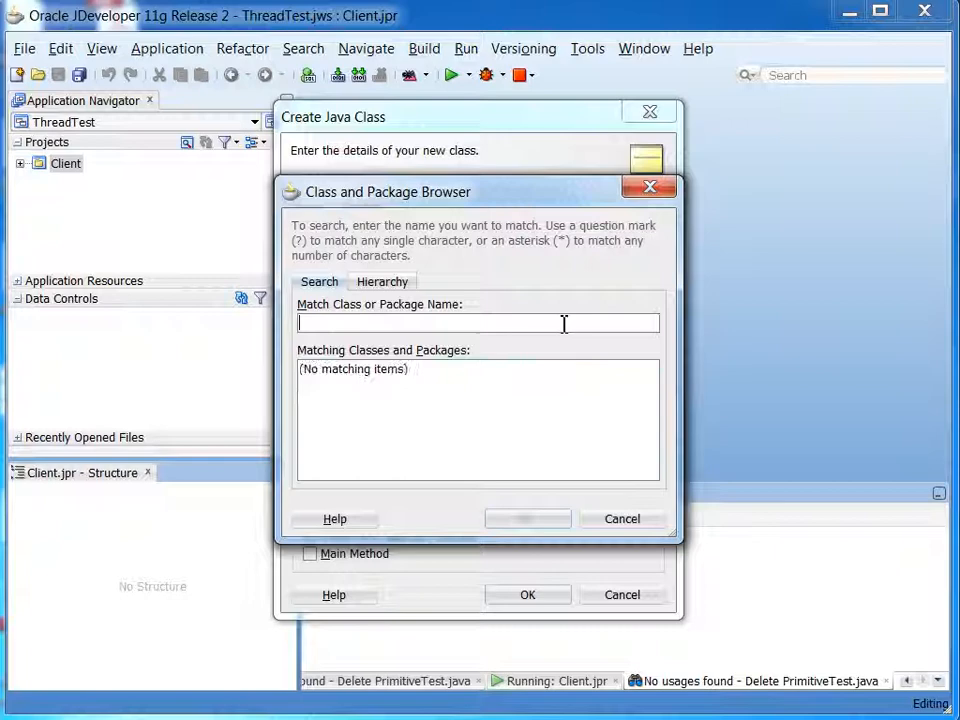
{"action": "type", "text": "Runna"}
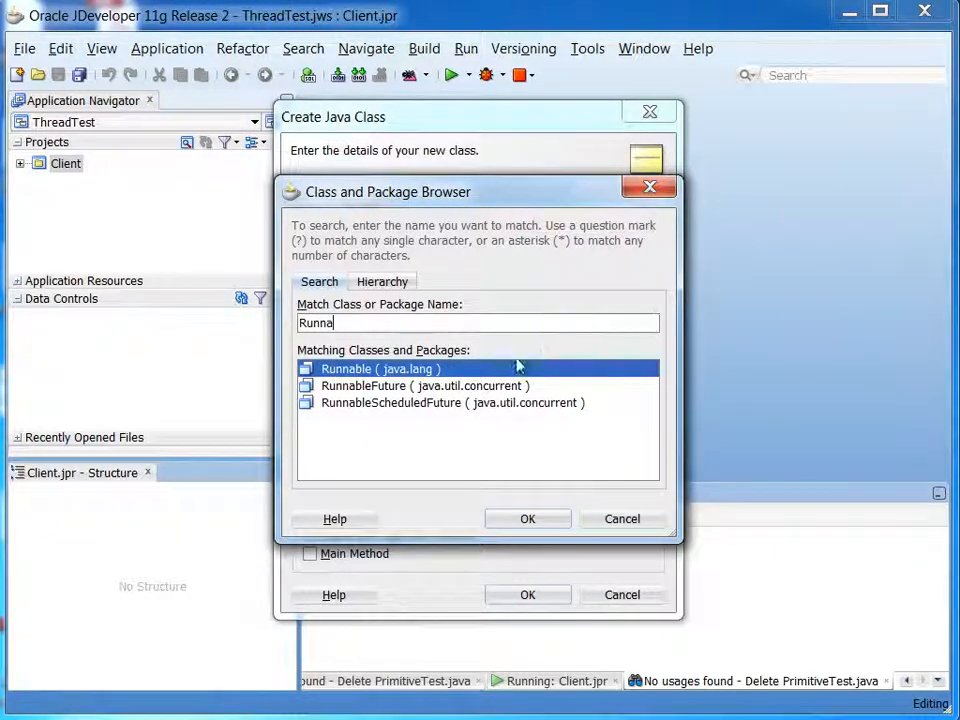
{"action": "left_click", "coordinate": [528, 518]}
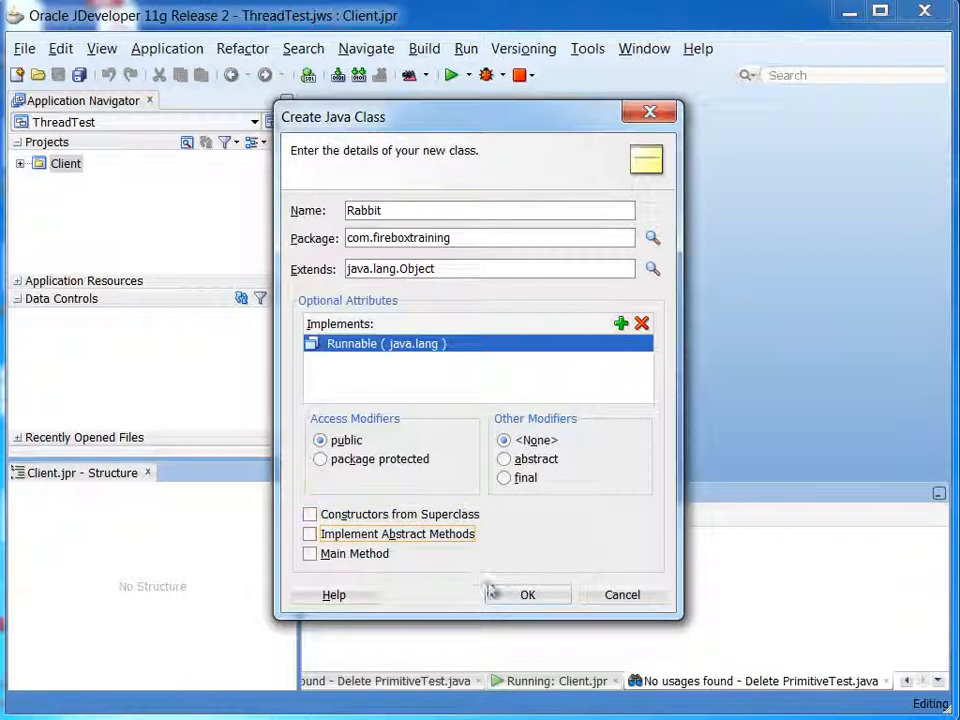
{"action": "left_click", "coordinate": [527, 594]}
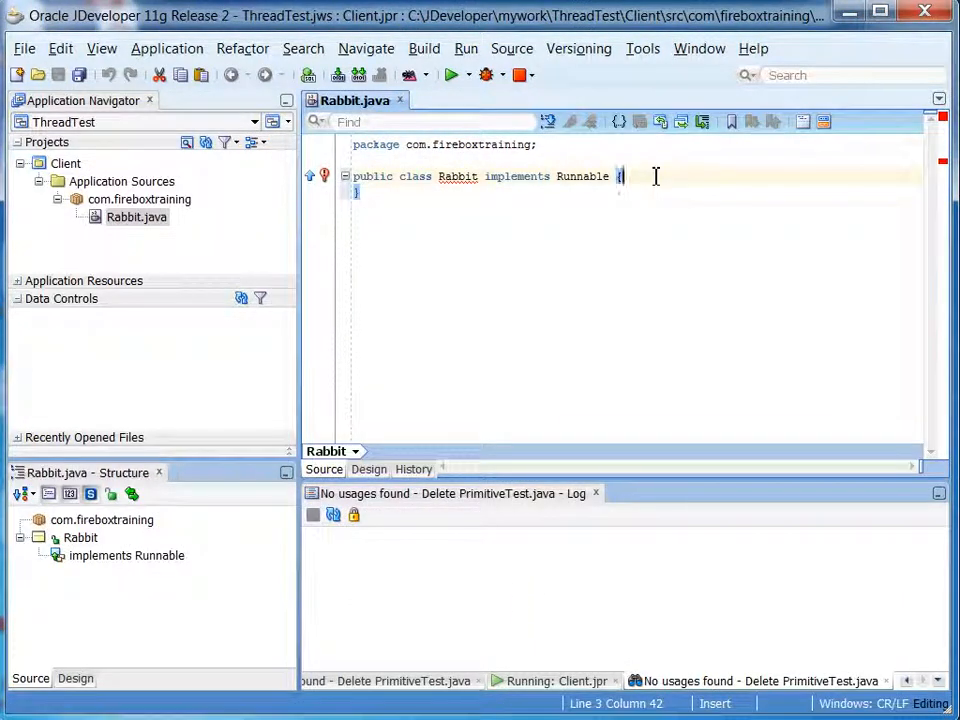
Step: Use the Implement Methods quick fix to generate an empty run() in Rabbit
{"action": "left_click", "coordinate": [324, 176]}
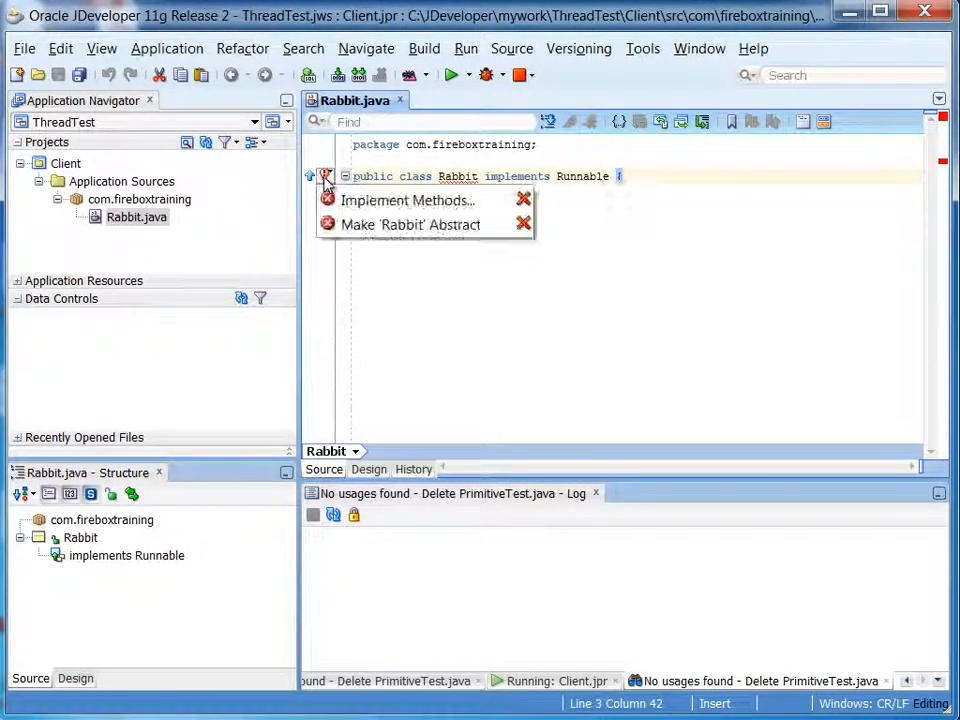
{"action": "left_click", "coordinate": [406, 200]}
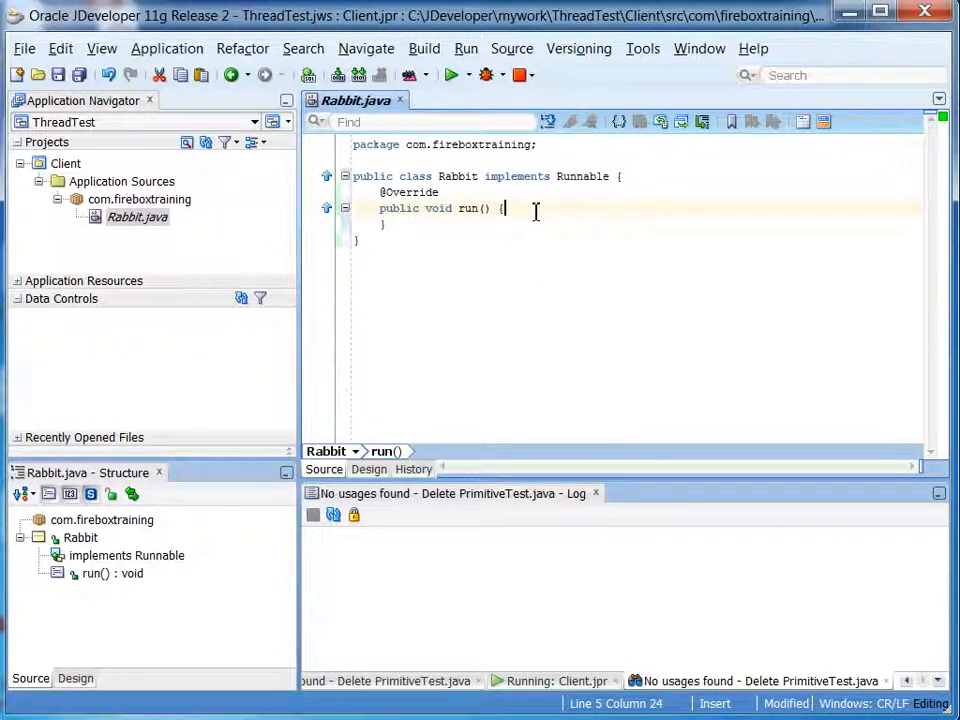
{"action": "double_click", "coordinate": [583, 176]}
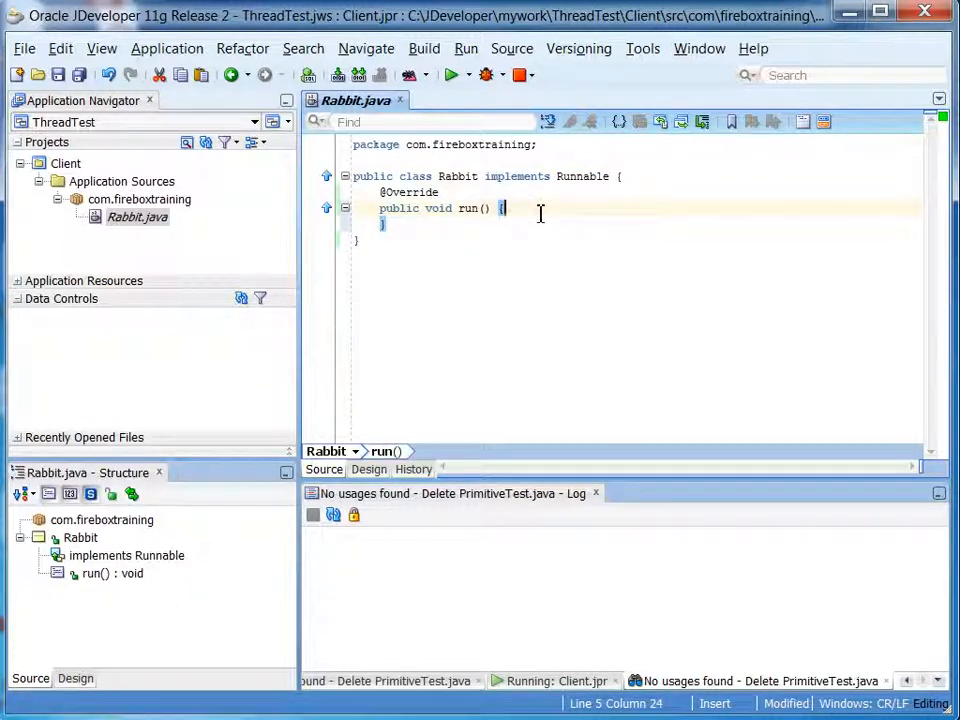
{"action": "mouse_move", "coordinate": [638, 183]}
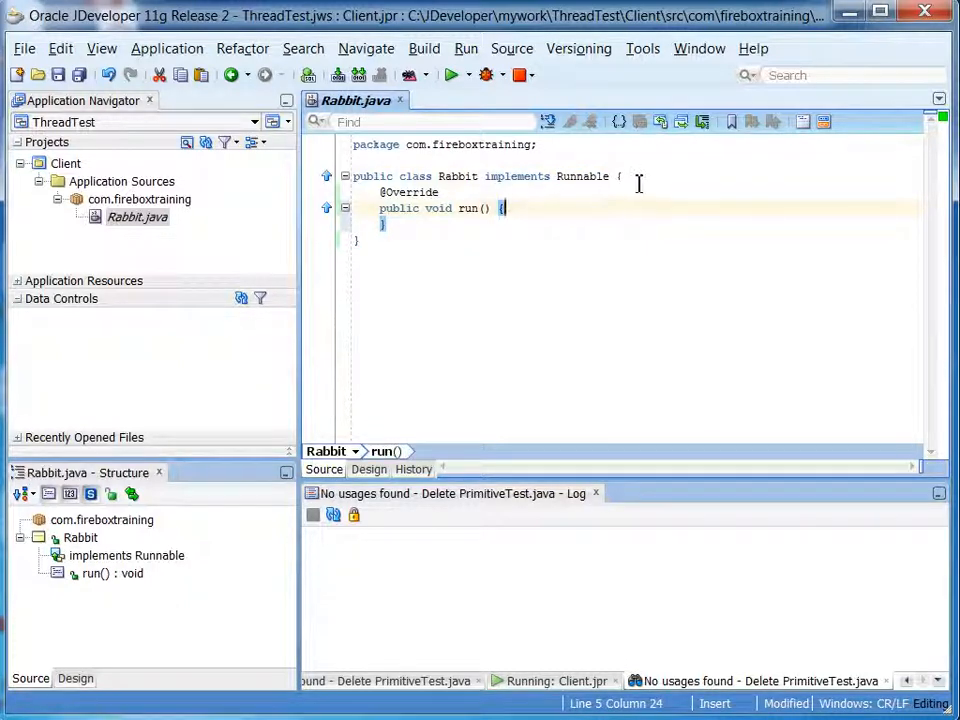
Step: Declare a private String name field at the top of Rabbit
{"action": "key", "text": "Return"}
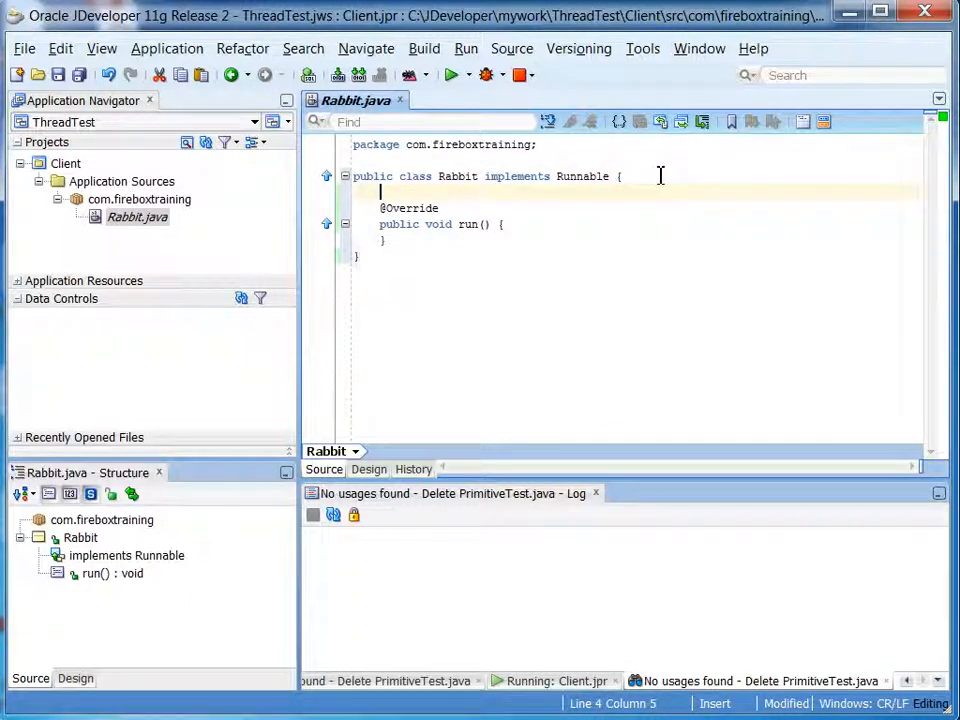
{"action": "type", "text": "private"}
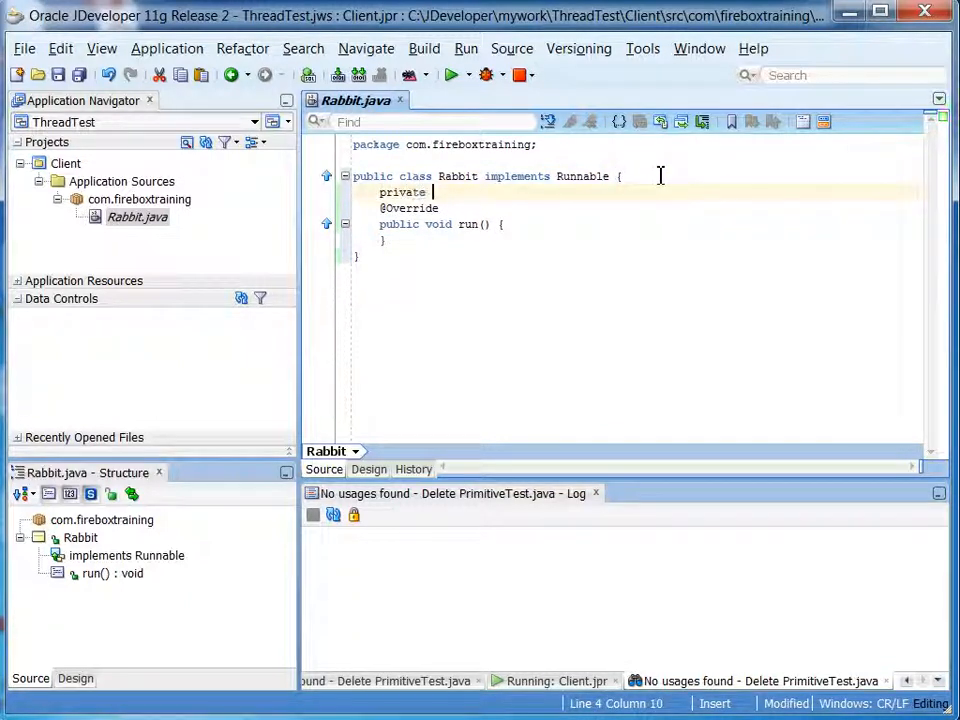
{"action": "type", "text": "String s"}
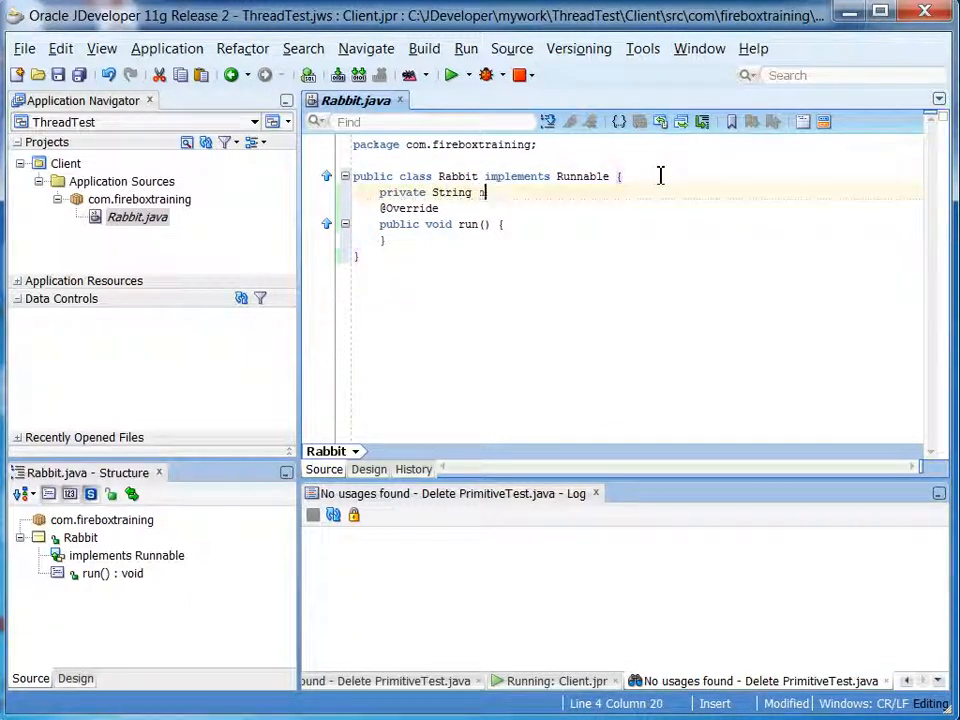
{"action": "type", "text": "name;"}
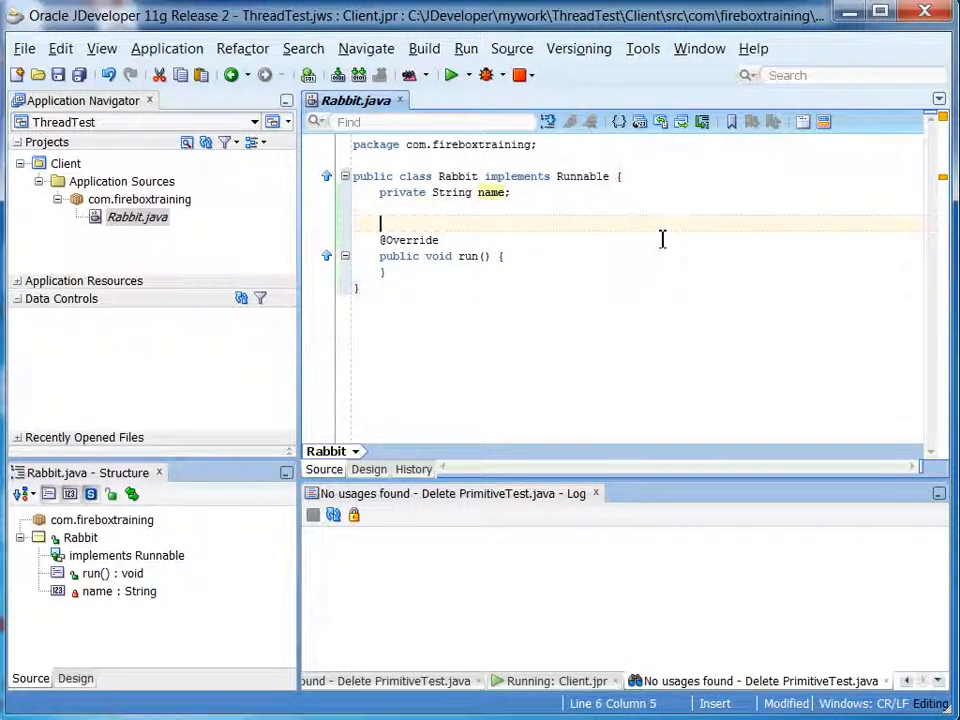
Step: Write Rabbit(String name) storing this.name and printing "Rabbit constructed: " plus name
{"action": "type", "text": "public"}
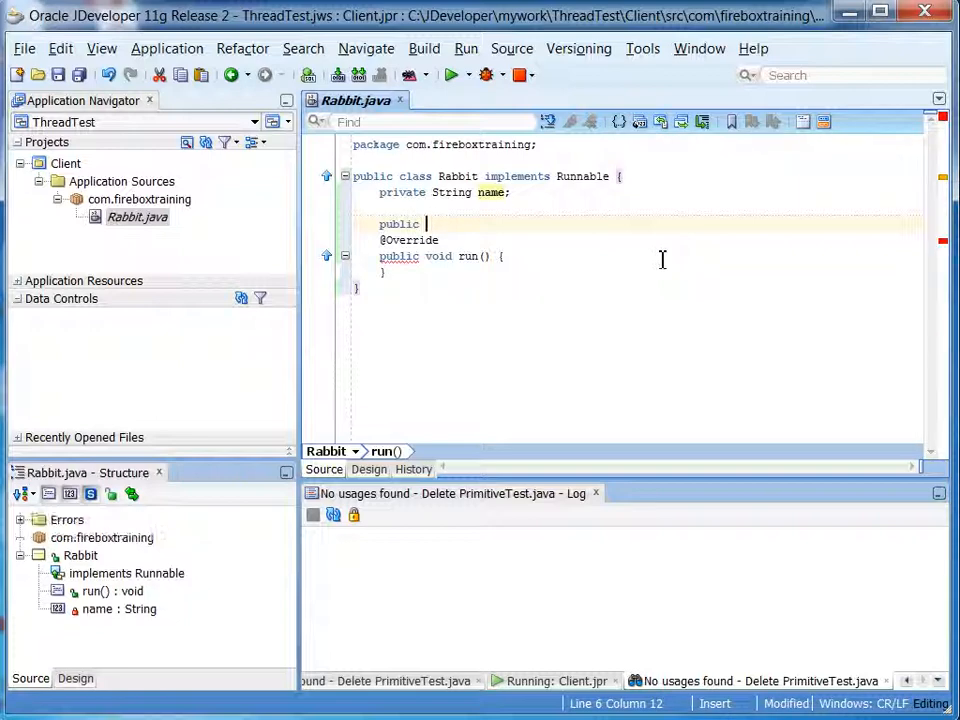
{"action": "type", "text": "Rabbi"}
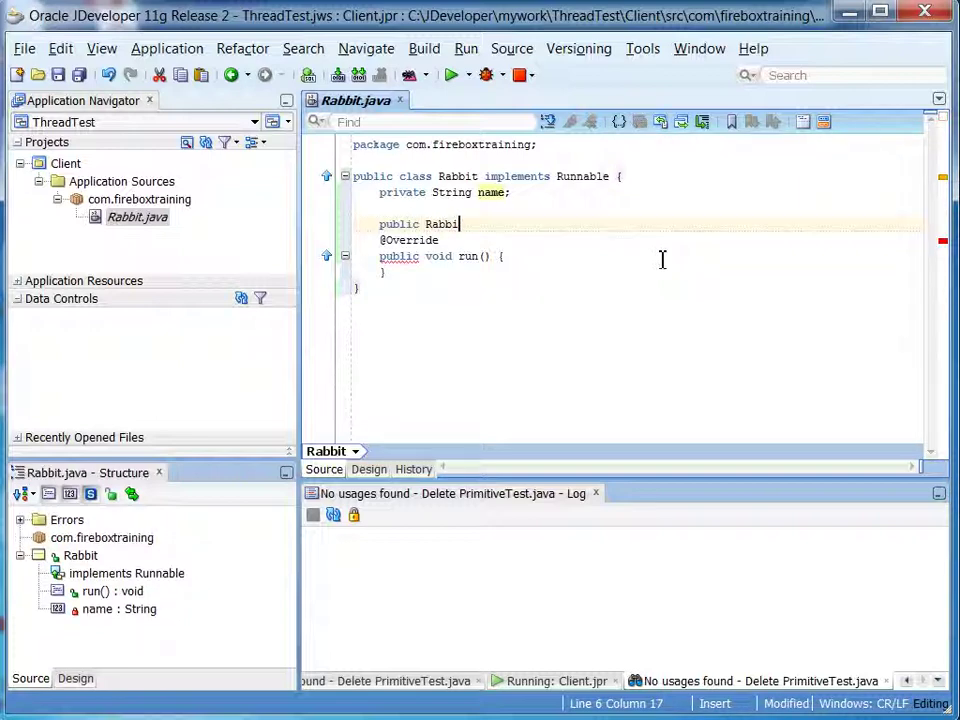
{"action": "type", "text": "(String name){"}
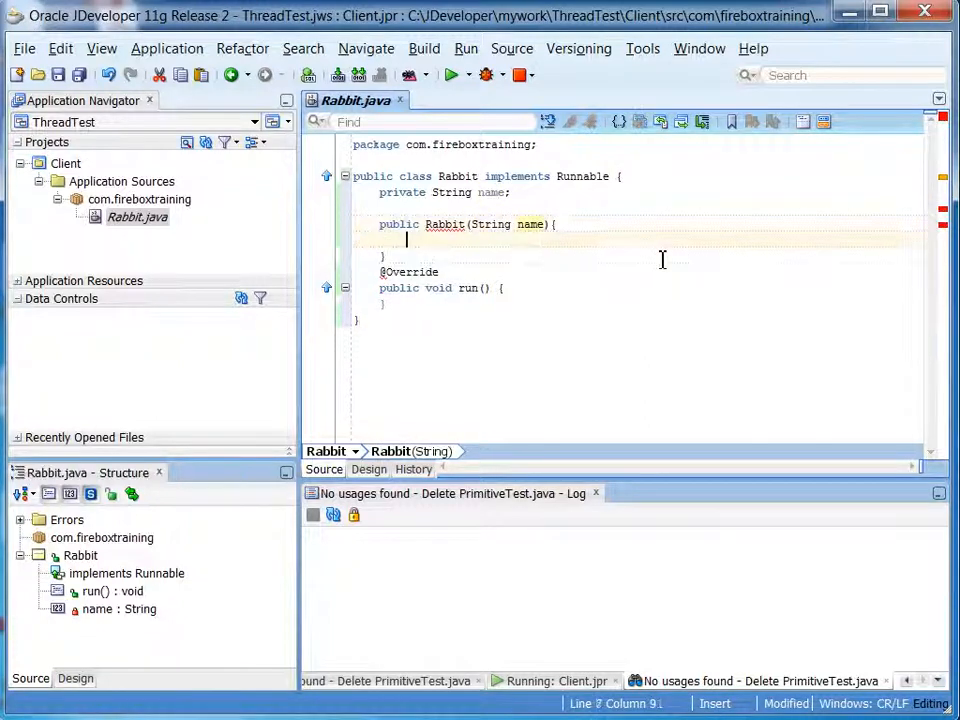
{"action": "type", "text": "this.nam"}
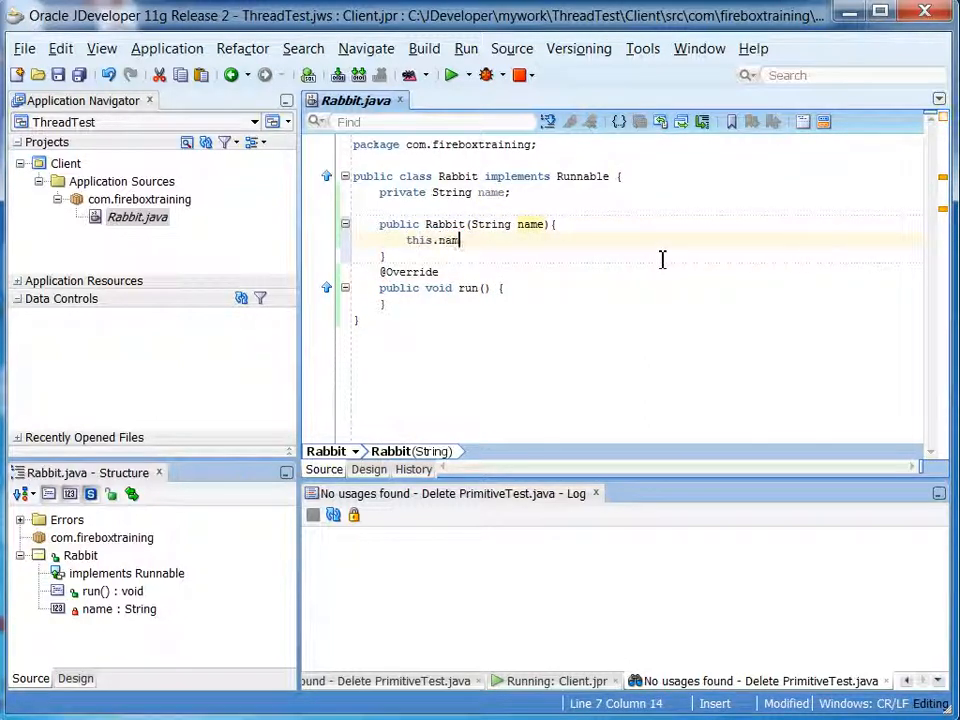
{"action": "type", "text": "e = name;"}
{"action": "type", "text": "System.out."}
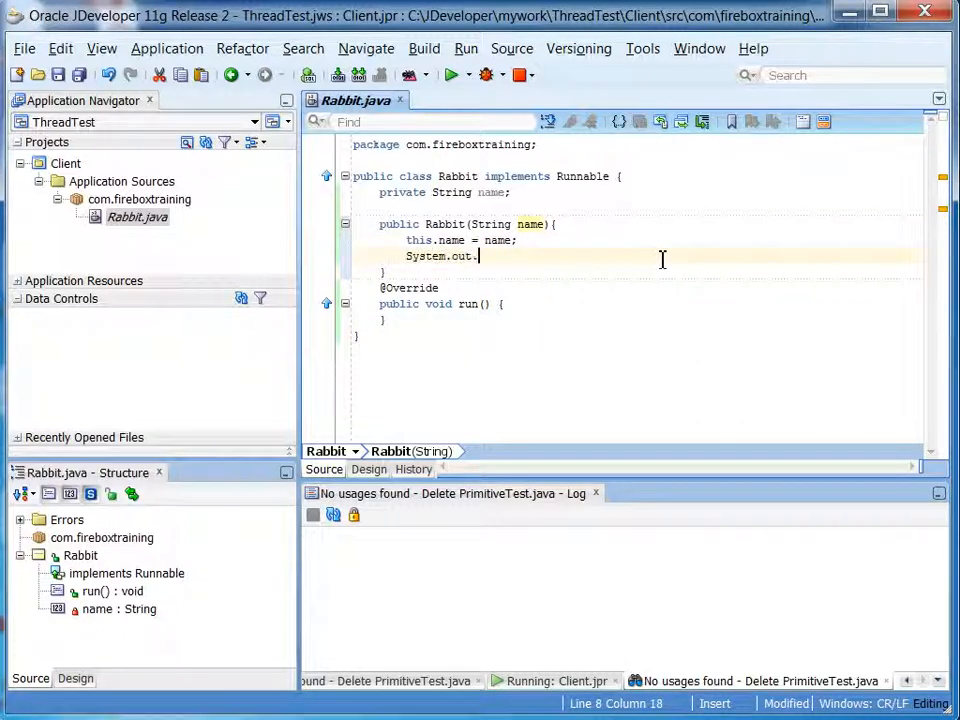
{"action": "type", "text": "println();"}
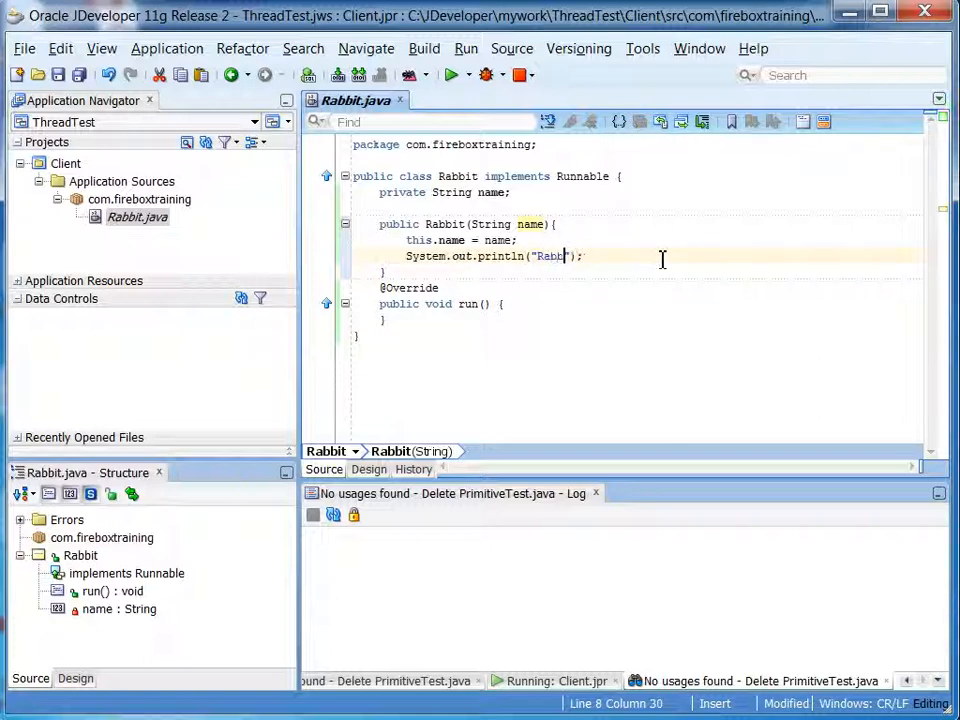
{"action": "type", "text": "constr"}
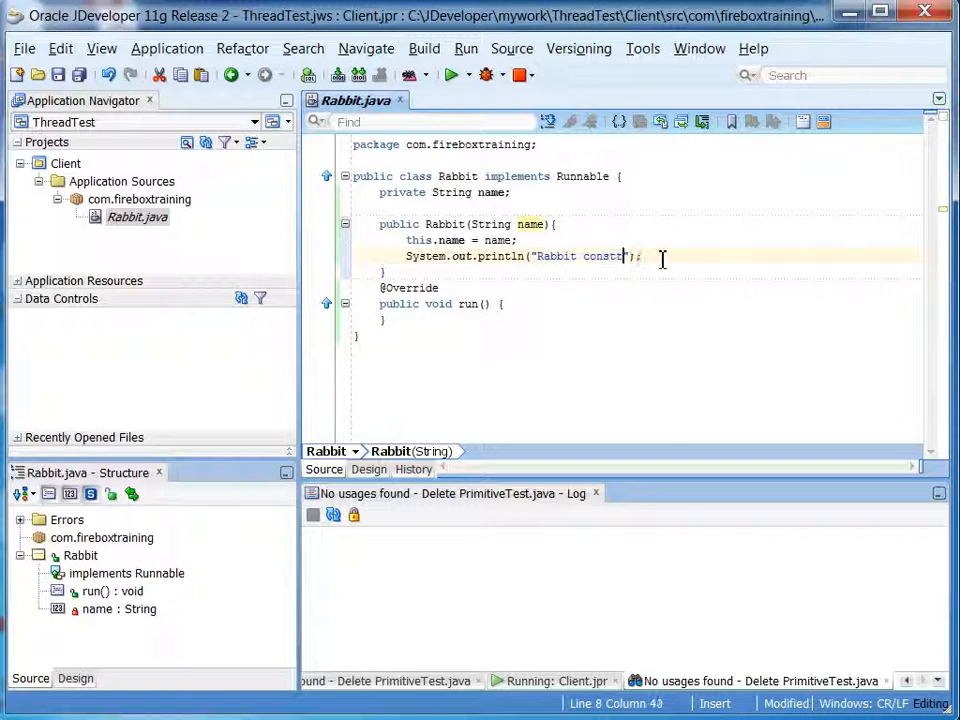
{"action": "type", "text": "ucted:"}
{"action": "type", "text": "public"}
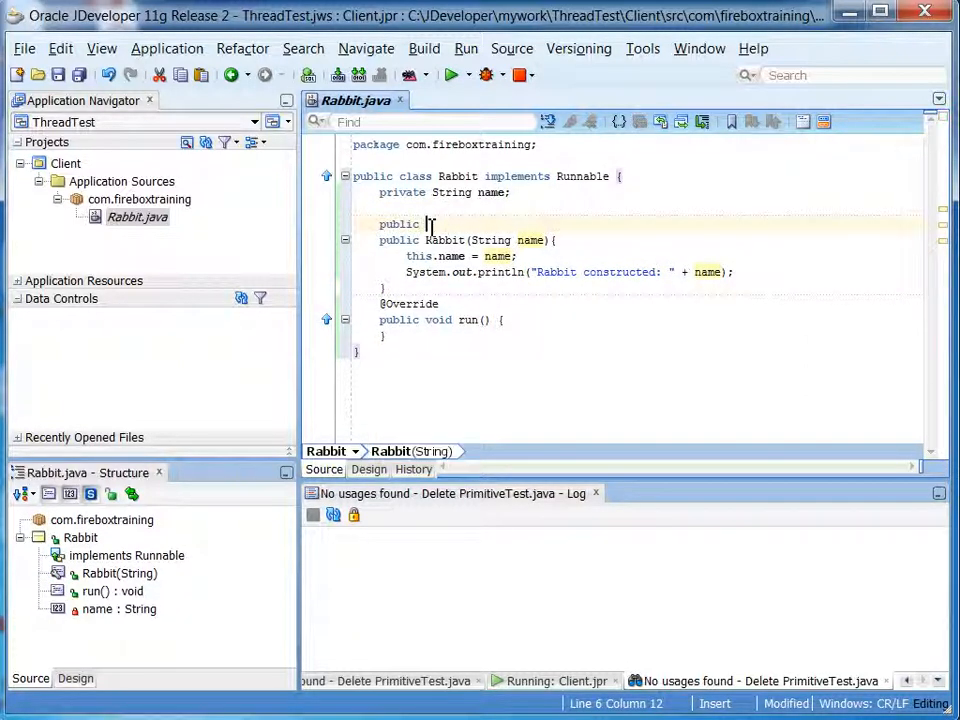
Step: Add public Rabbit() calling this("Generic Rabbit"), then move into the run() body
{"action": "type", "text": "Rabbit()"}
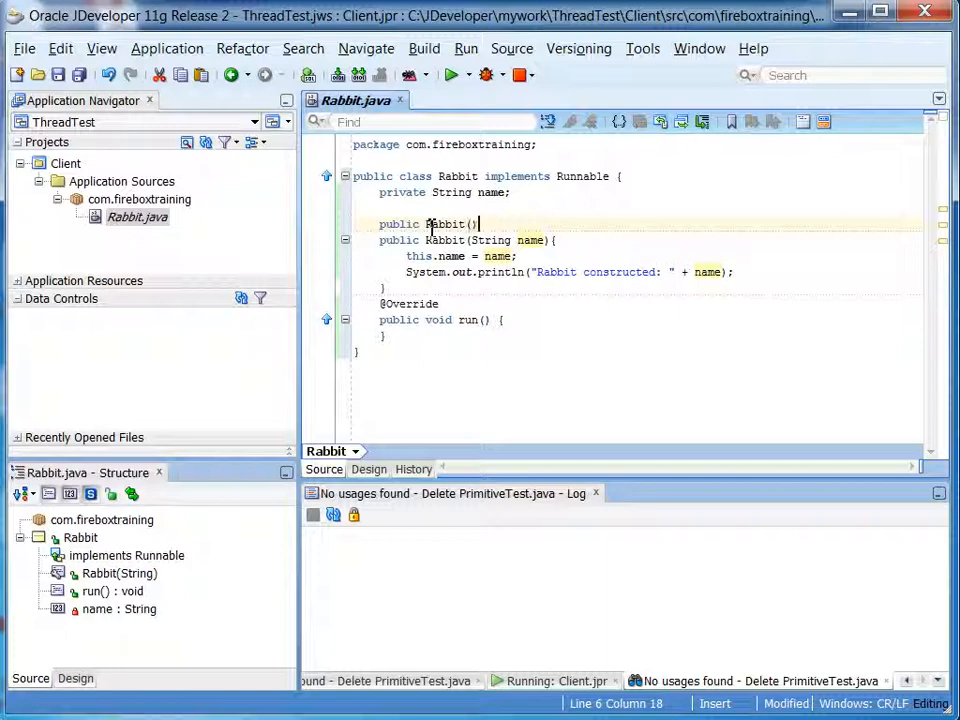
{"action": "type", "text": "this()"}
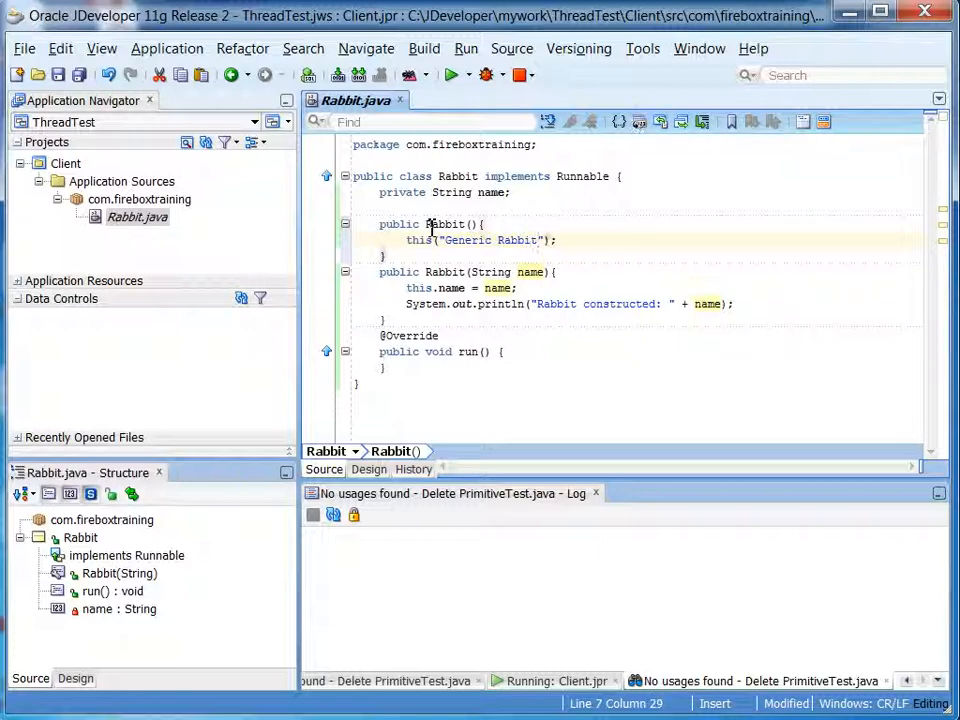
{"action": "left_click", "coordinate": [437, 318]}
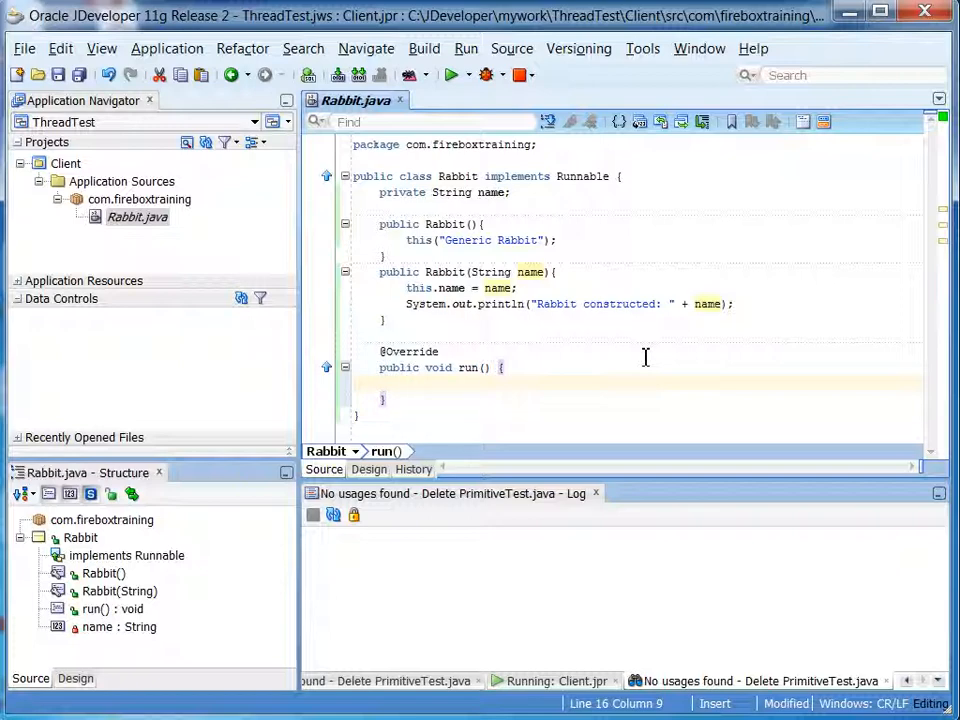
Step: In run(), loop i<20 printing name + " is hopping..." and calling Thread.sleep(500)
{"action": "type", "text": "for("}
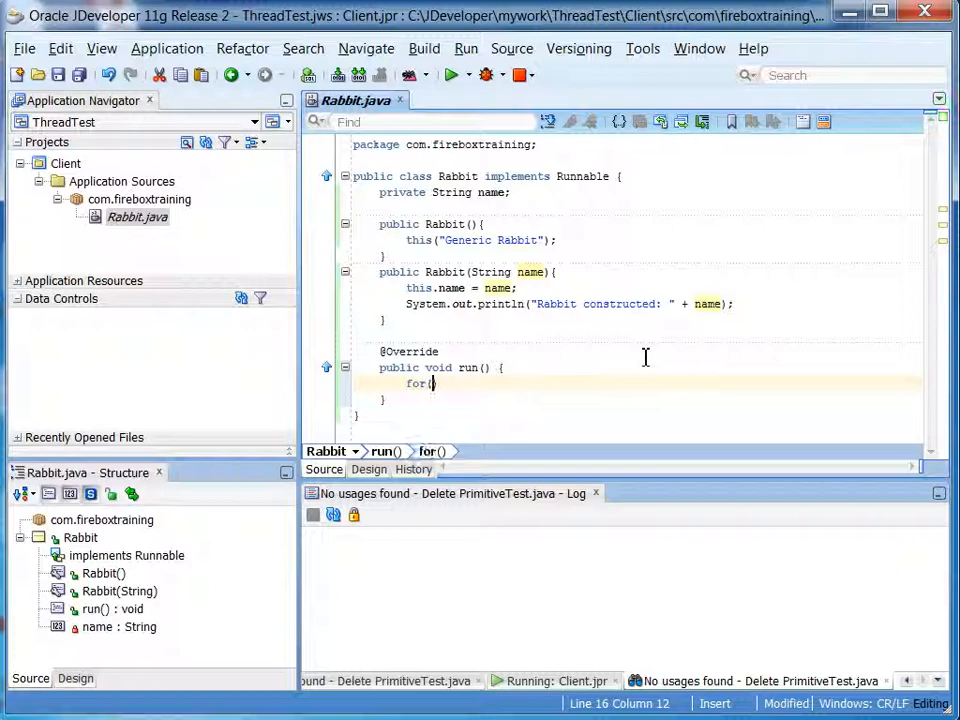
{"action": "type", "text": "int i="}
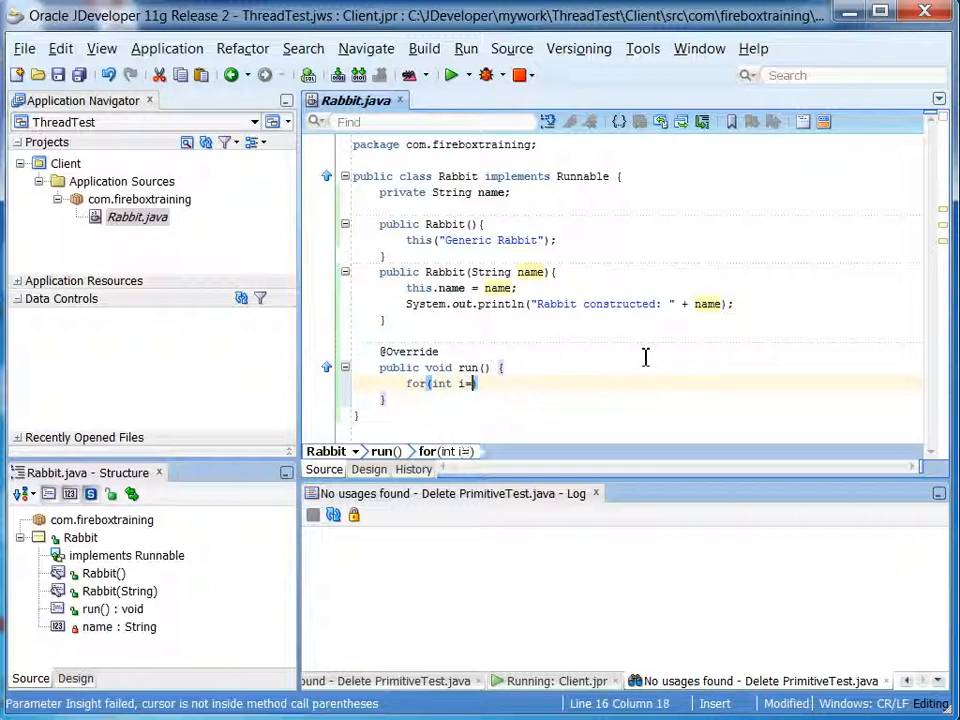
{"action": "type", "text": "=0;i<"}
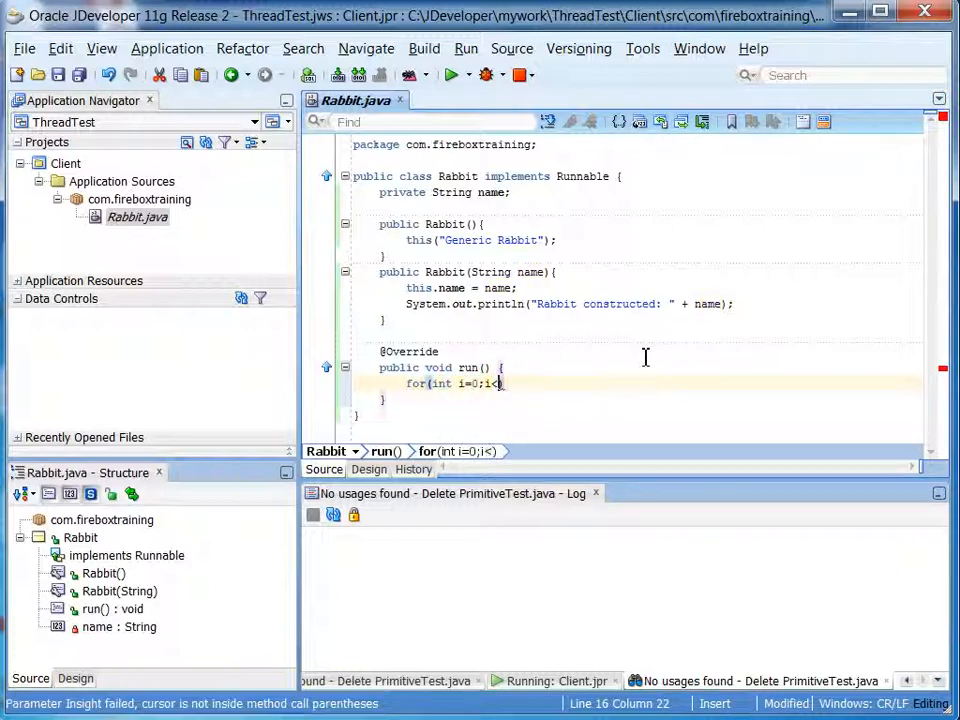
{"action": "type", "text": "<20;i++"}
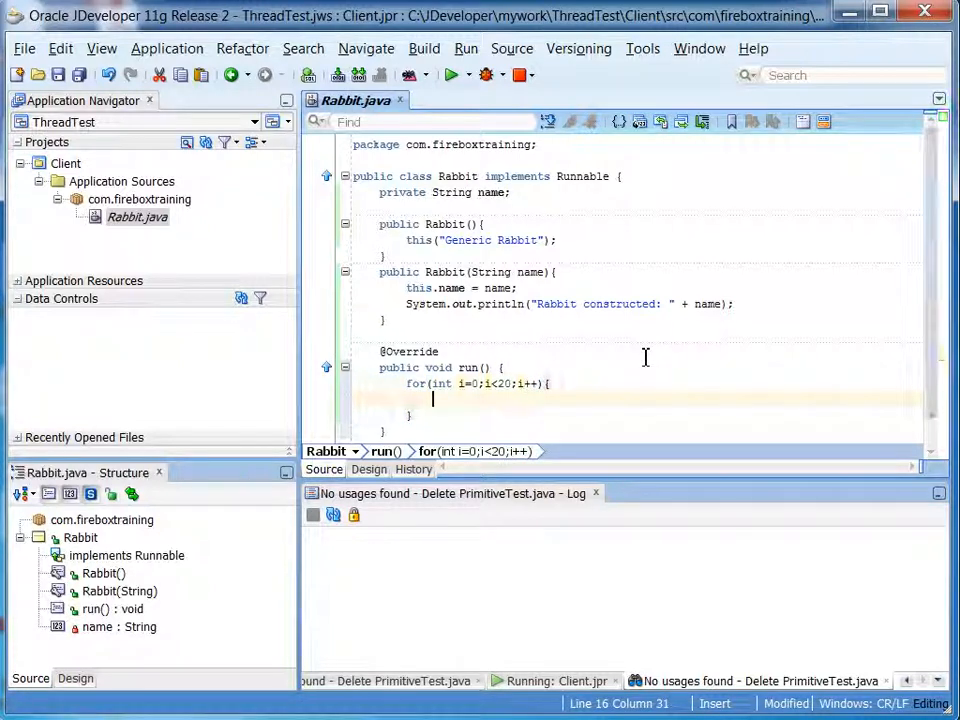
{"action": "type", "text": "System.out.pr"}
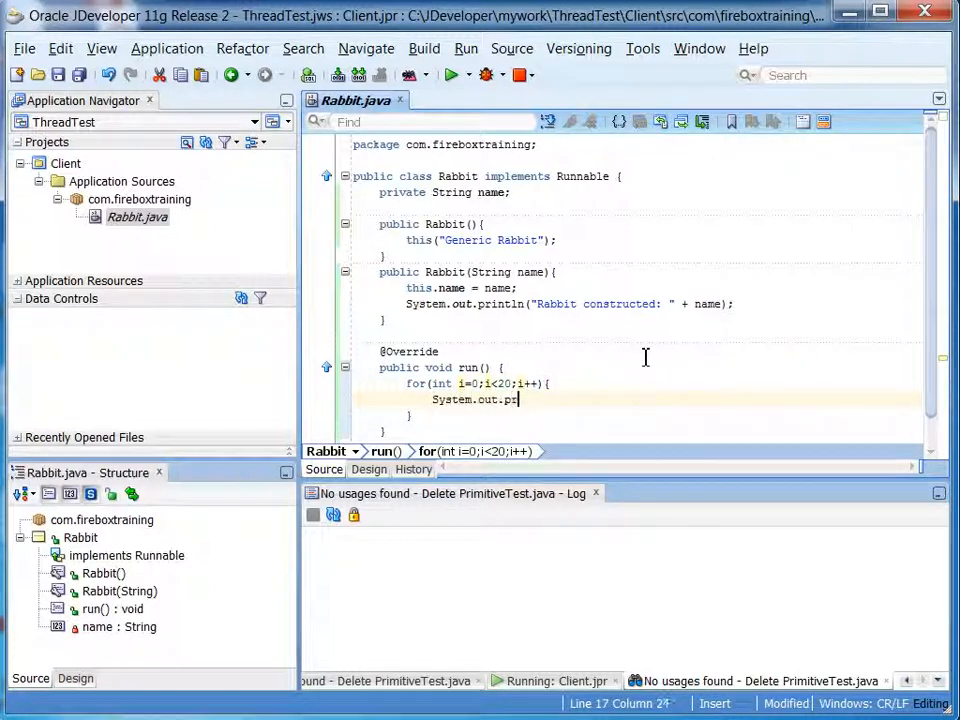
{"action": "type", "text": "intln();"}
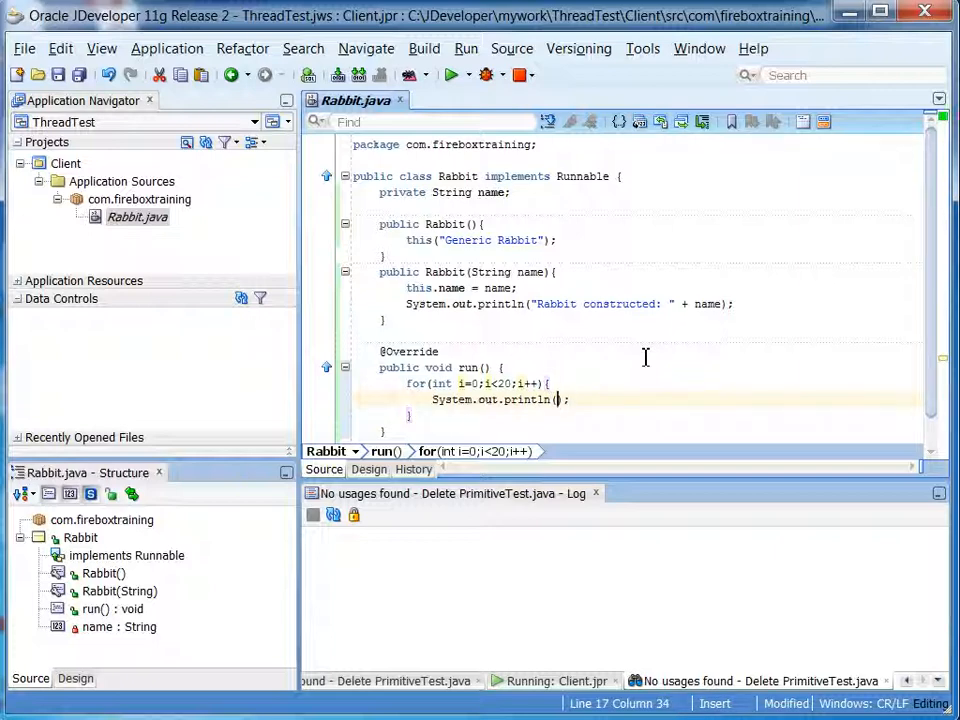
{"action": "type", "text": "n"}
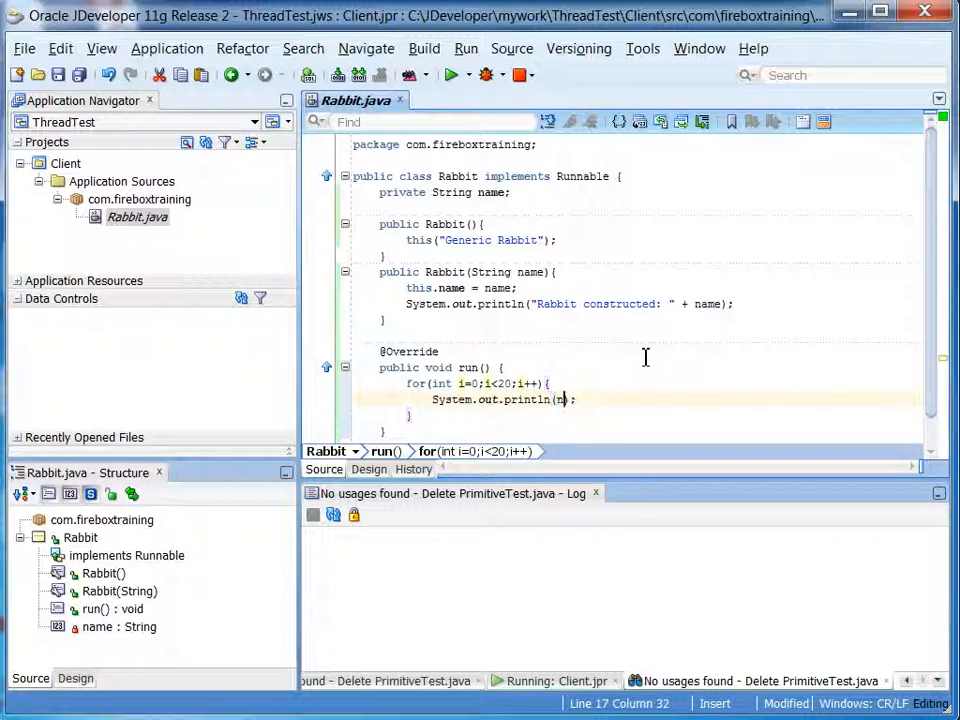
{"action": "type", "text": "ame + \""}
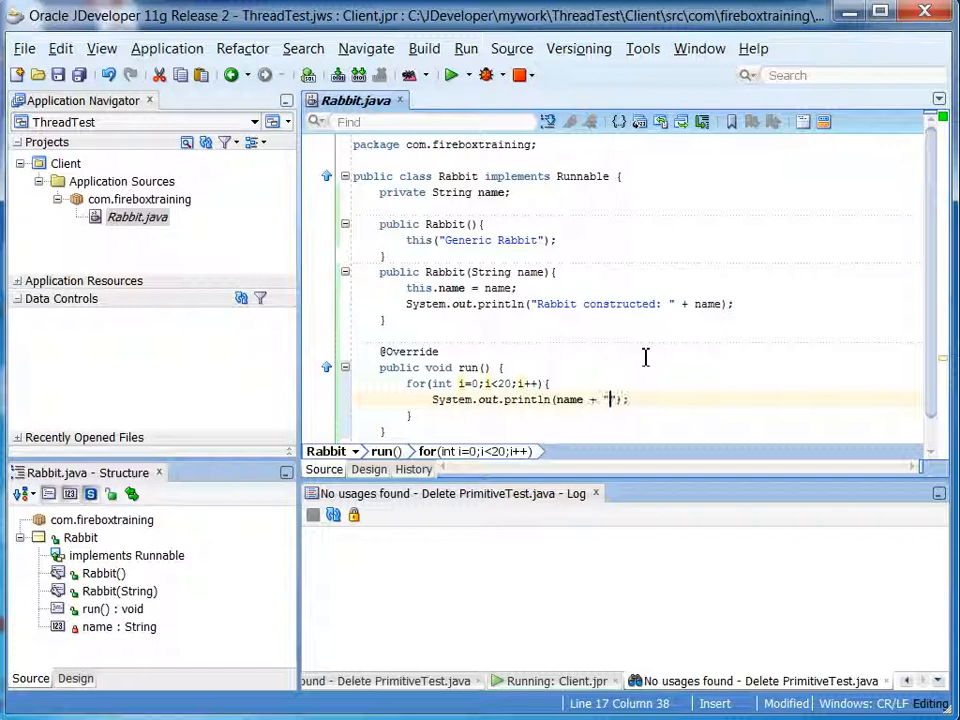
{"action": "type", "text": "is hopping..."}
{"action": "type", "text": "Thread.sleep(5);"}
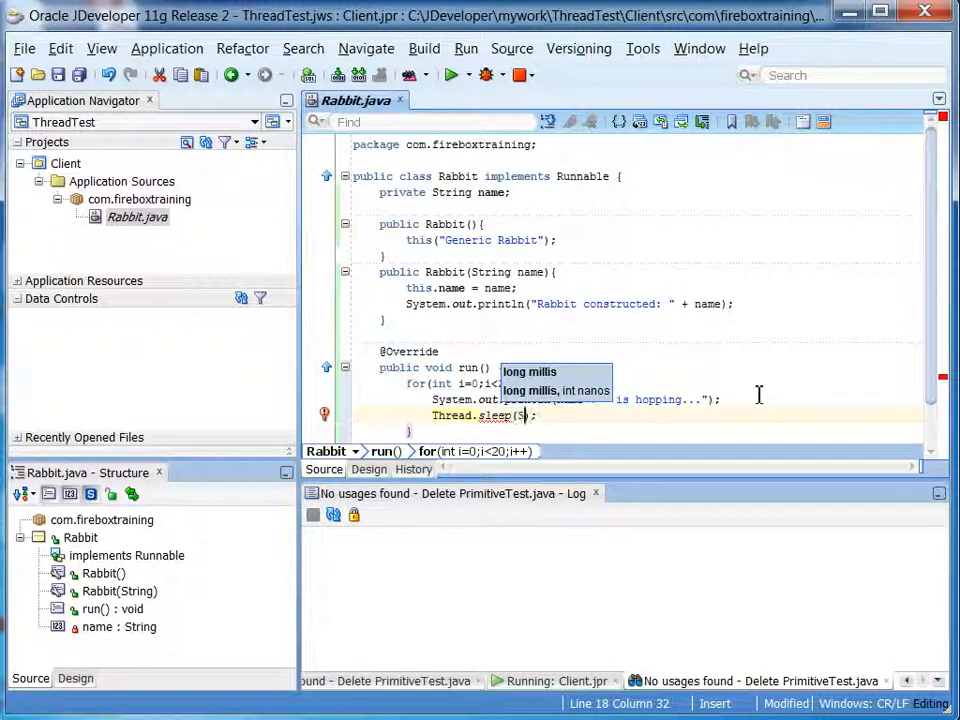
{"action": "type", "text": "0000"}
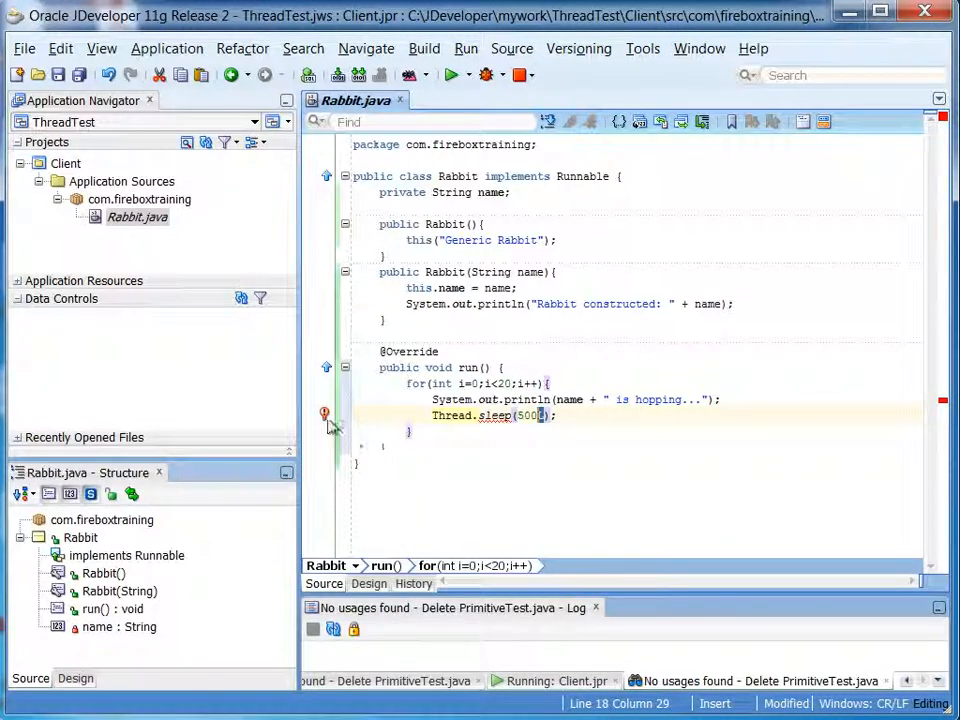
Step: Surround Thread.sleep with try/catch for InterruptedException, then Save All
{"action": "left_click", "coordinate": [324, 413]}
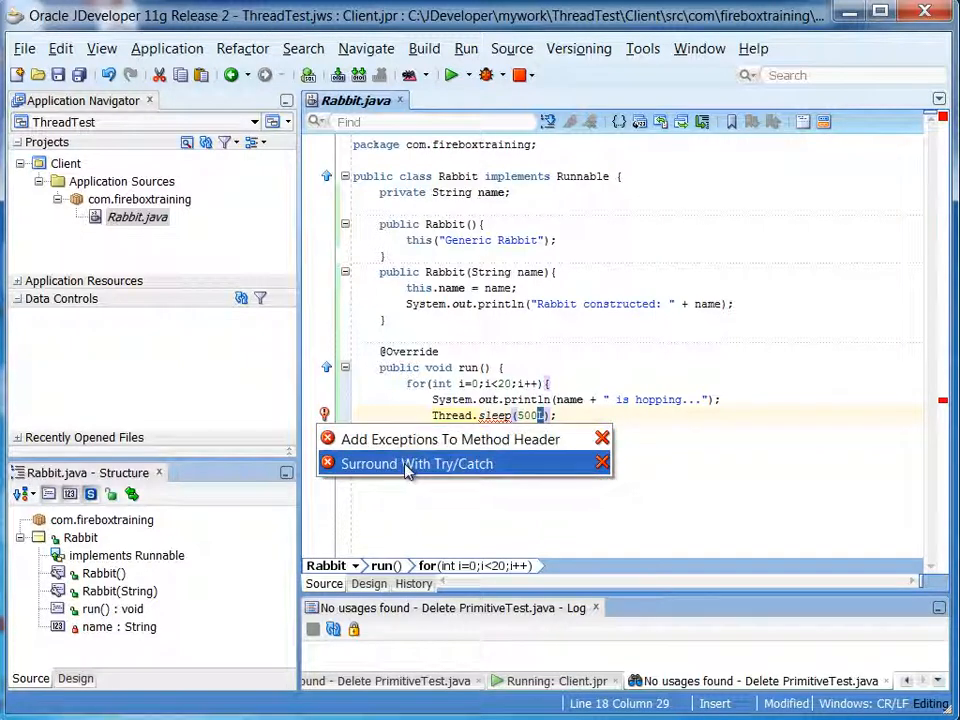
{"action": "left_click", "coordinate": [417, 463]}
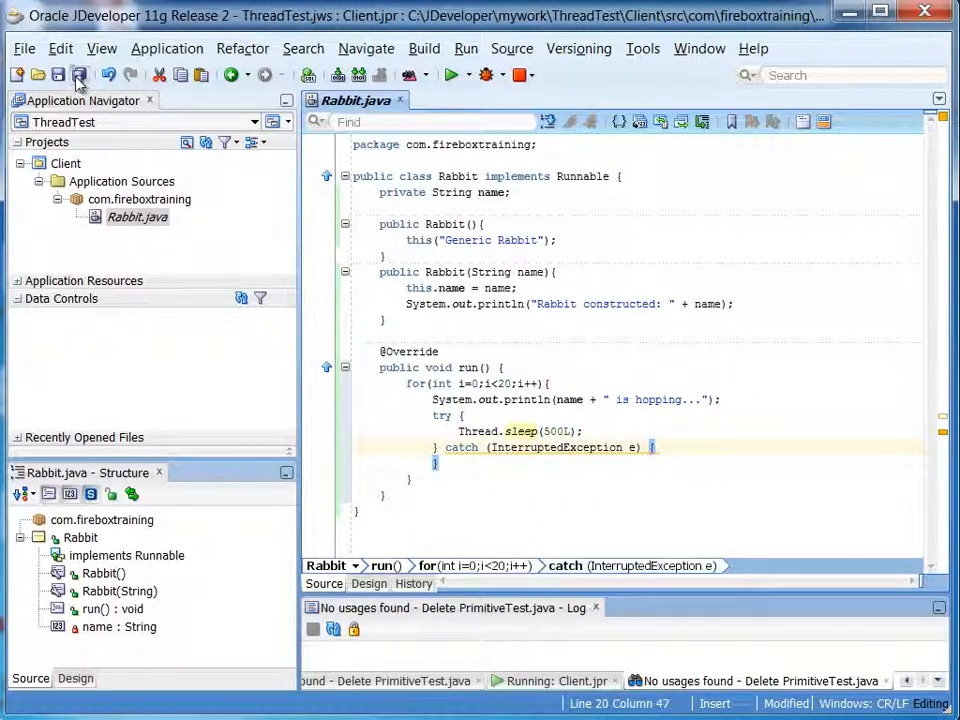
{"action": "left_click", "coordinate": [79, 75]}
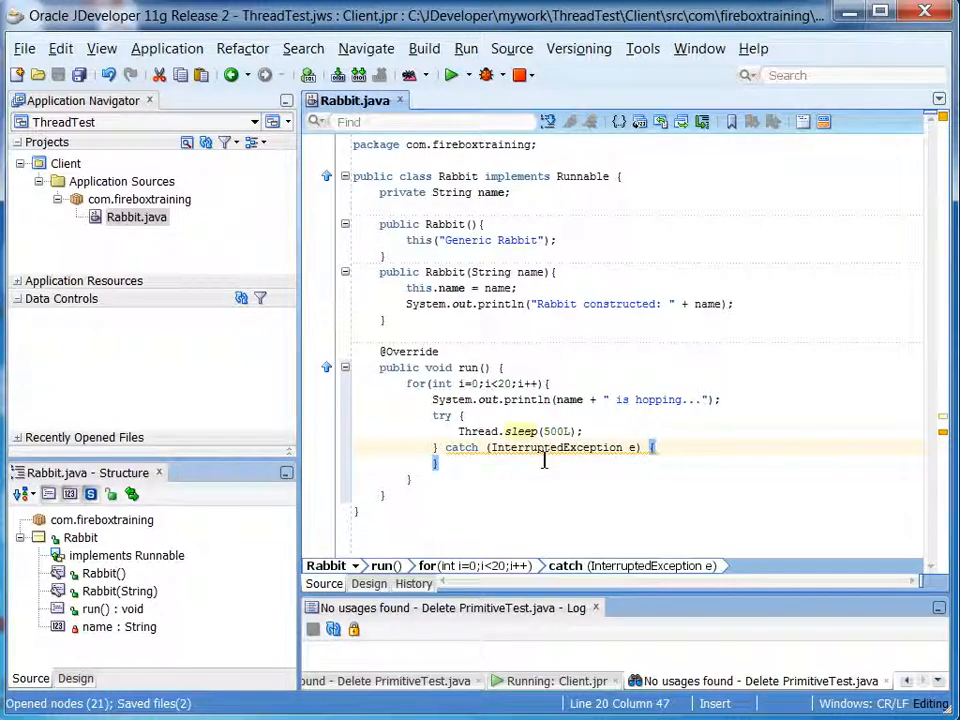
{"action": "mouse_move", "coordinate": [115, 199]}
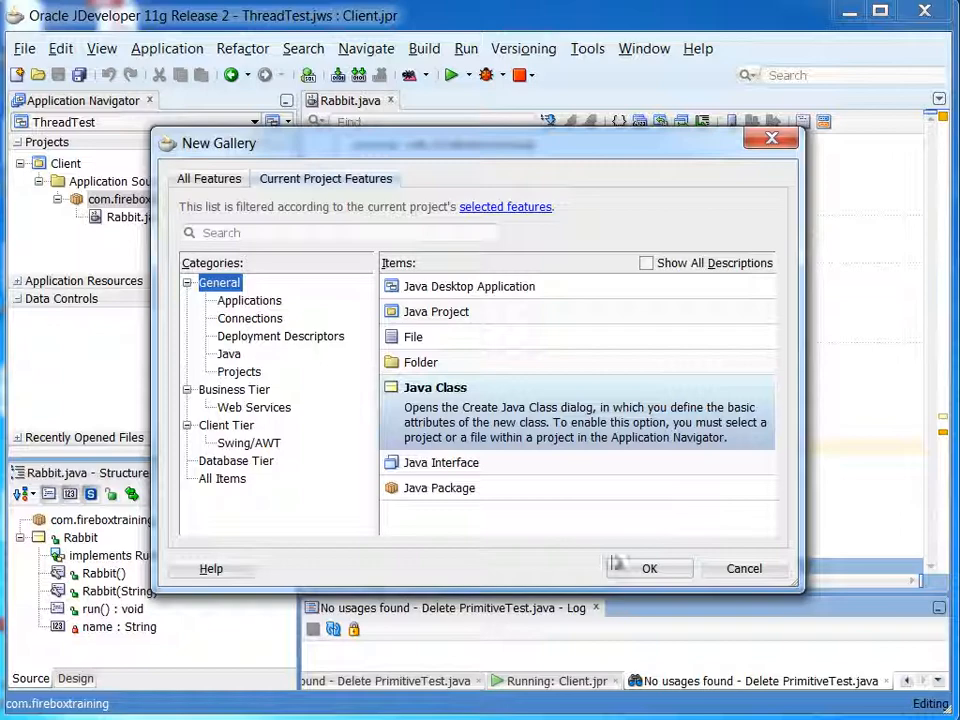
Step: Create Java class ThreadTest with only the Main Method option checked
{"action": "left_click", "coordinate": [648, 568]}
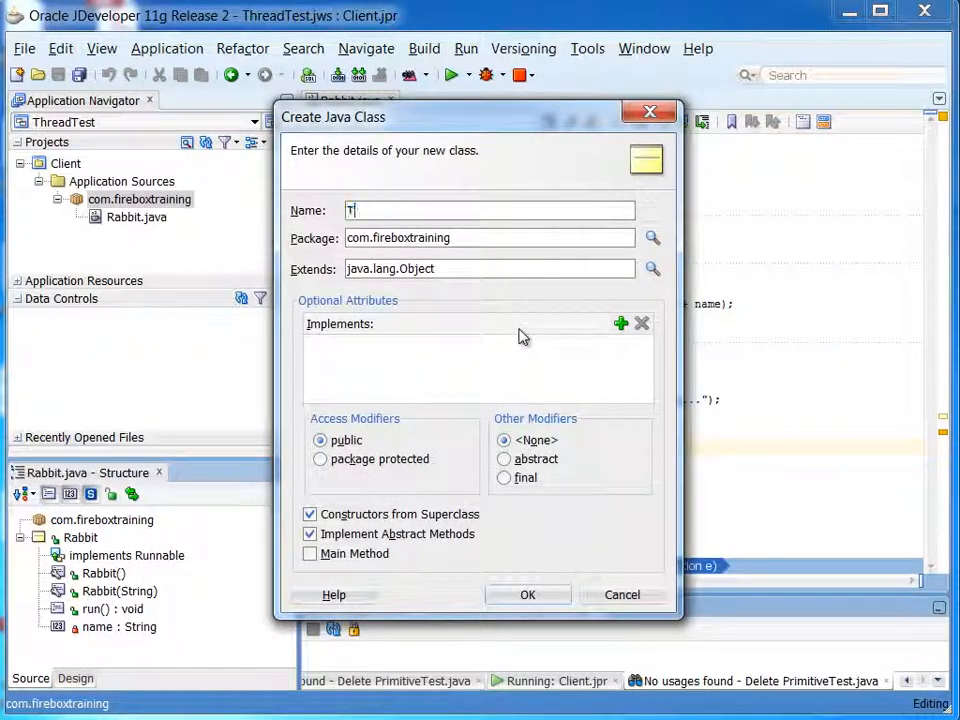
{"action": "type", "text": "hreadTest"}
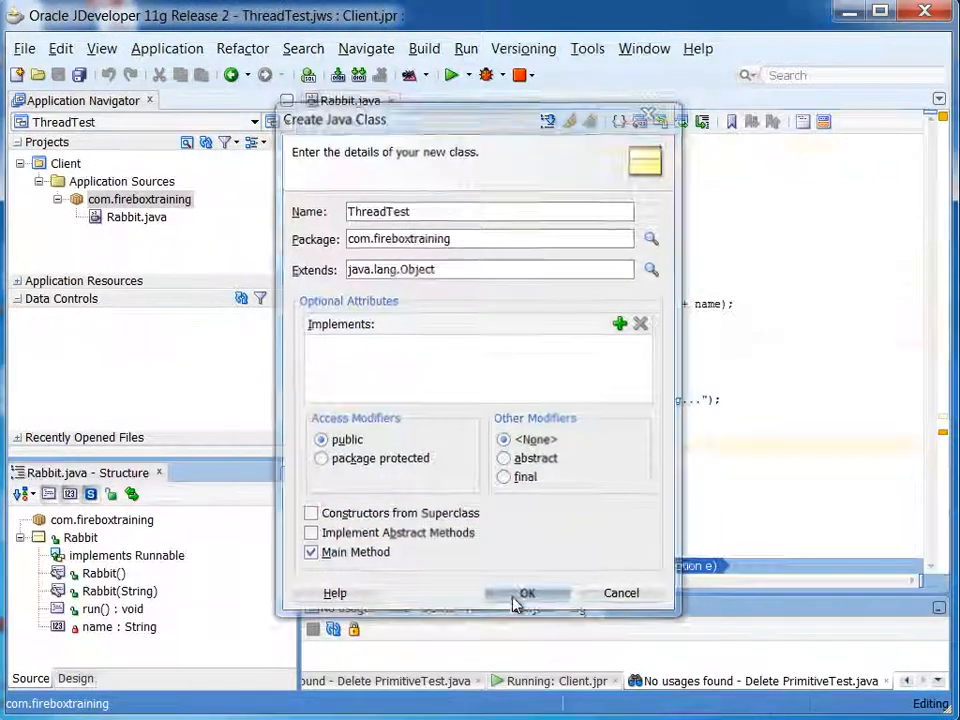
{"action": "left_click", "coordinate": [527, 593]}
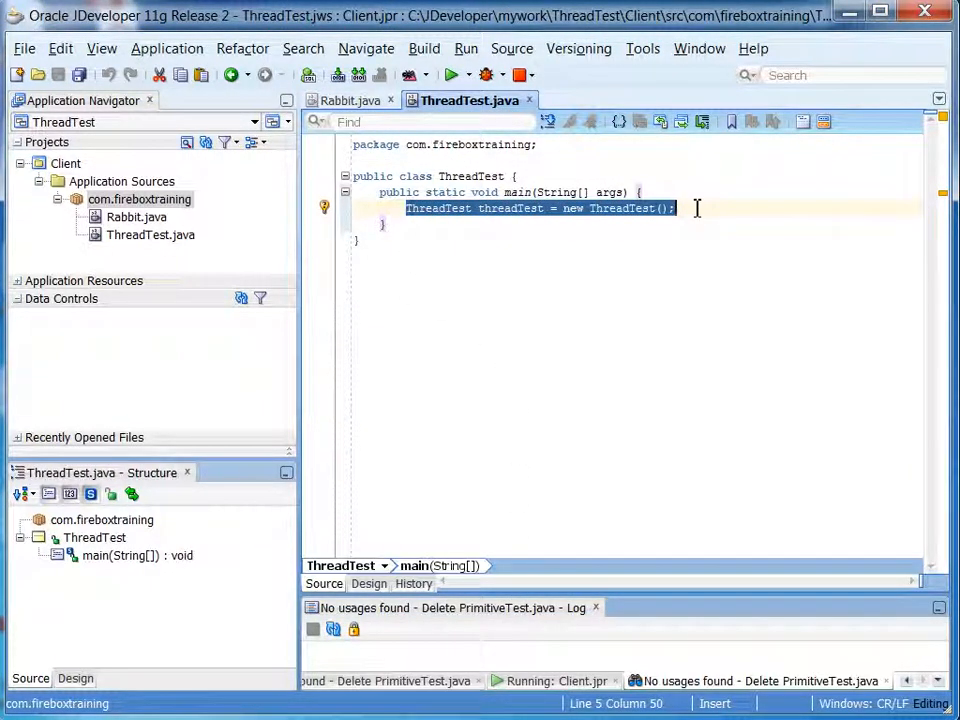
Step: In main, declare Rabbits r1 (no name) and r2 "Peter", then run ThreadTest
{"action": "type", "text": "Rabbit r1"}
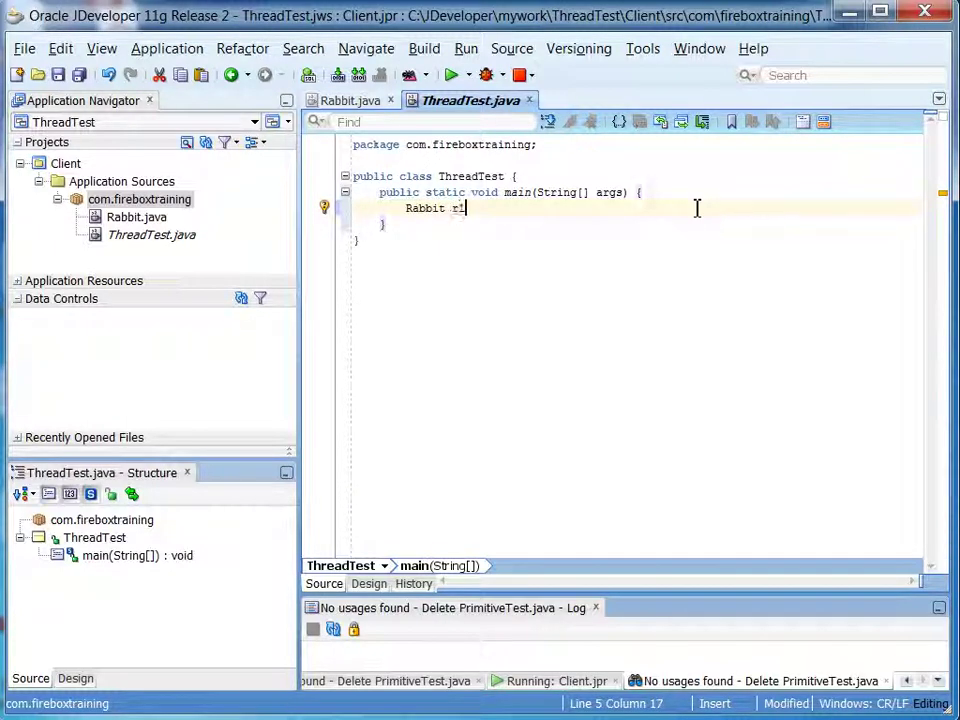
{"action": "type", "text": "= new Rab"}
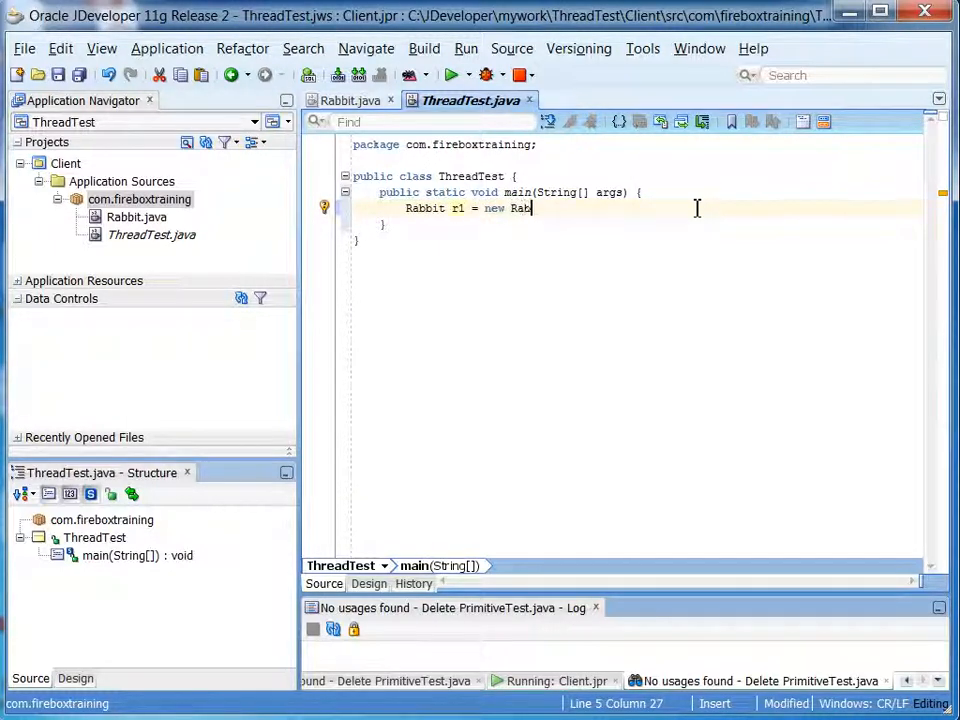
{"action": "type", "text": "bit();"}
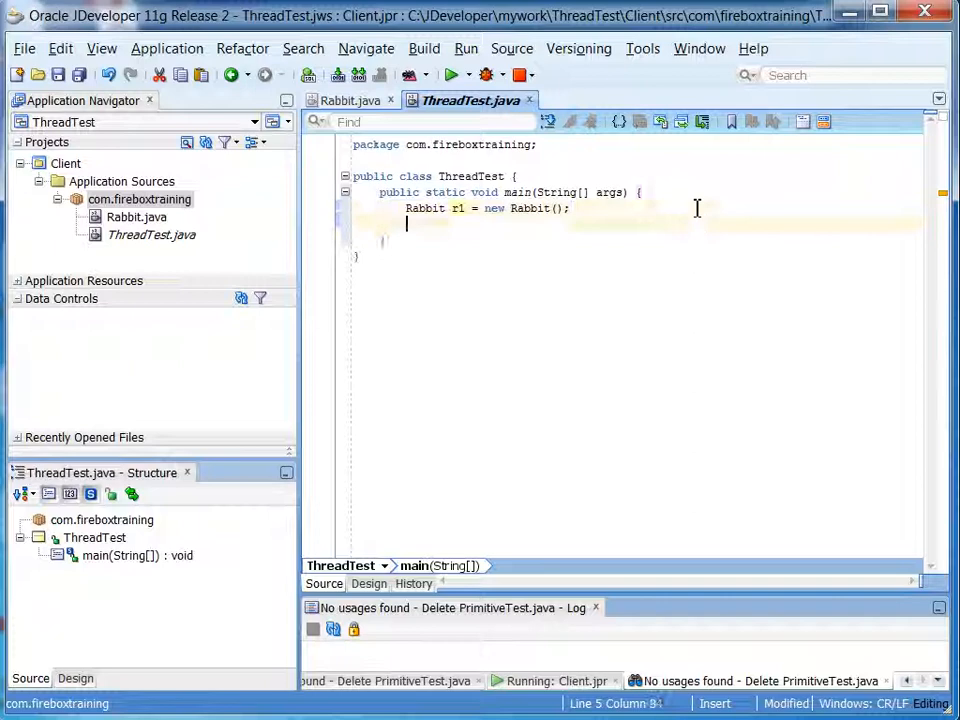
{"action": "type", "text": "Rabbit r"}
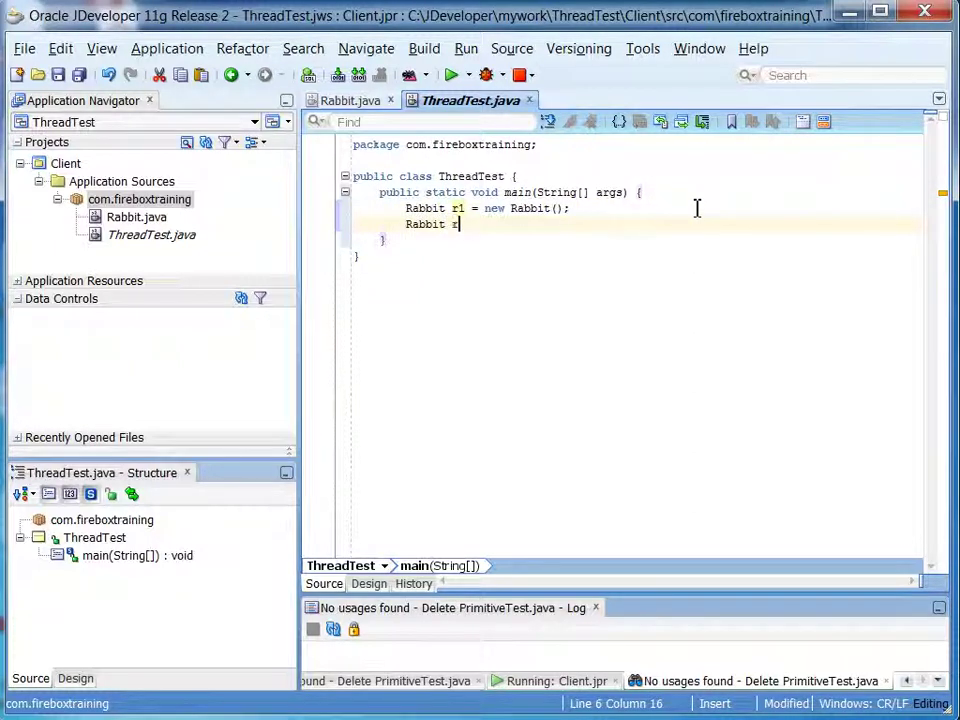
{"action": "type", "text": "2 = new"}
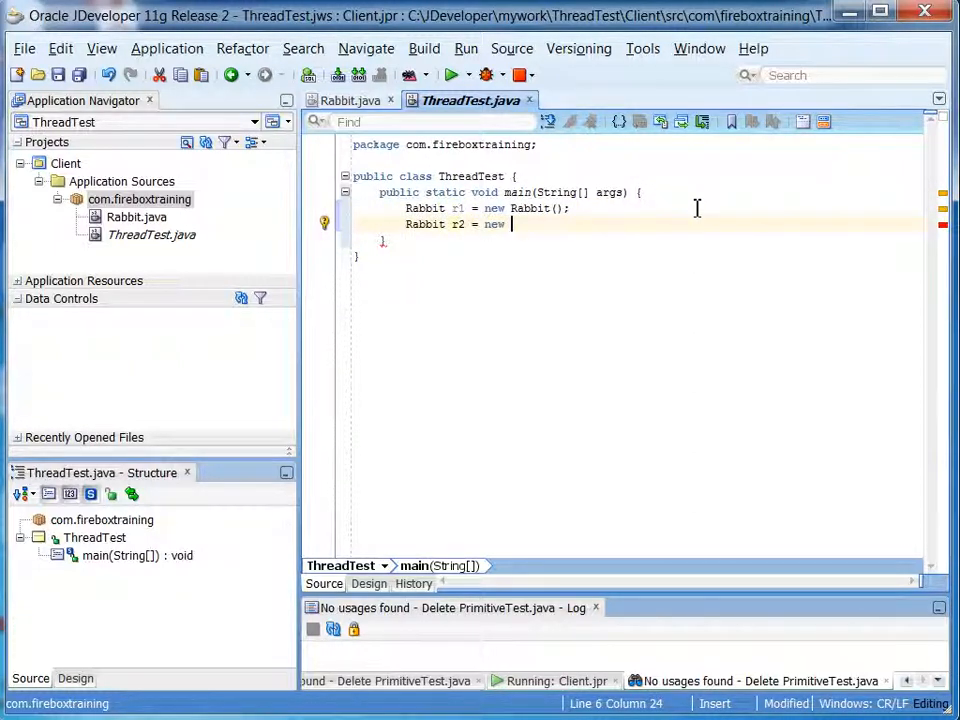
{"action": "type", "text": "Rabbit("}
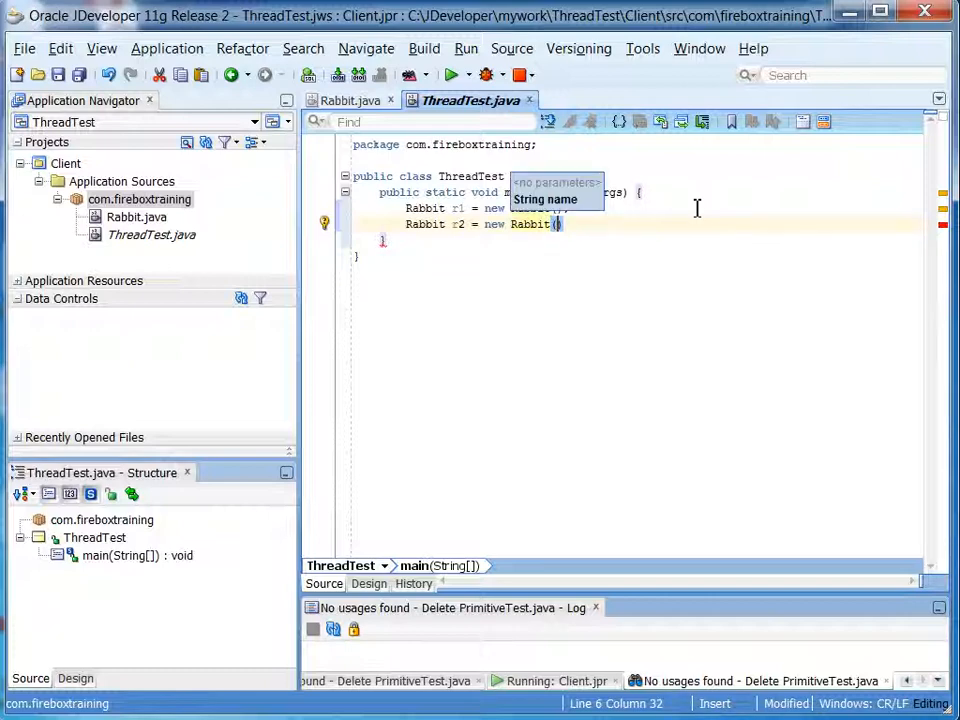
{"action": "type", "text": "\"Peter\");"}
{"action": "type", "text": "Rabbit r3 = new Rabbit(\"Runny Babbit\");"}
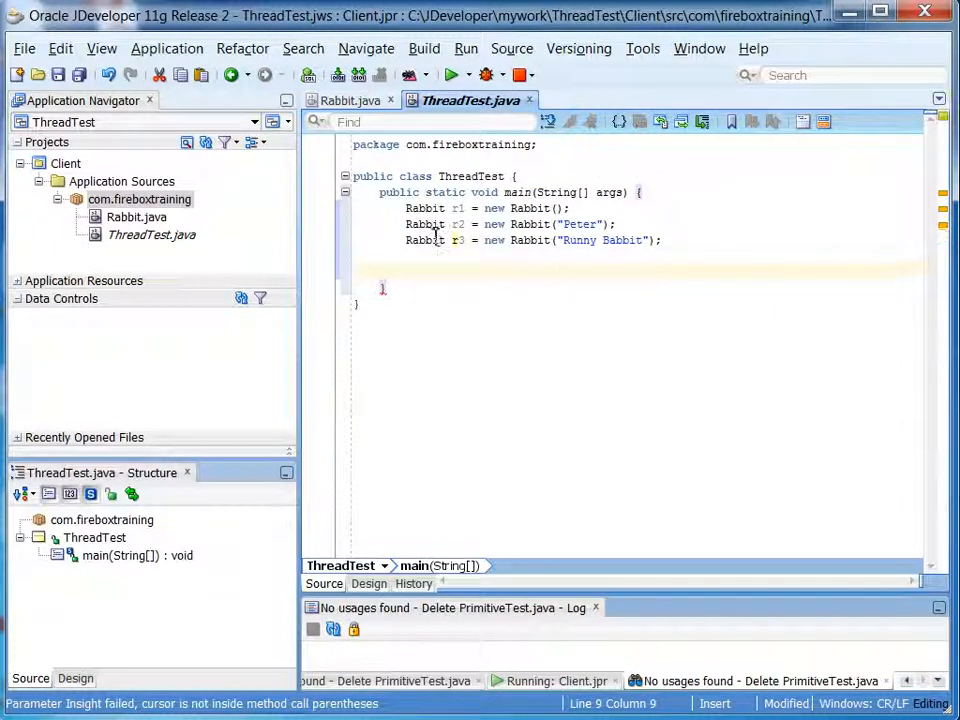
{"action": "right_click", "coordinate": [151, 234]}
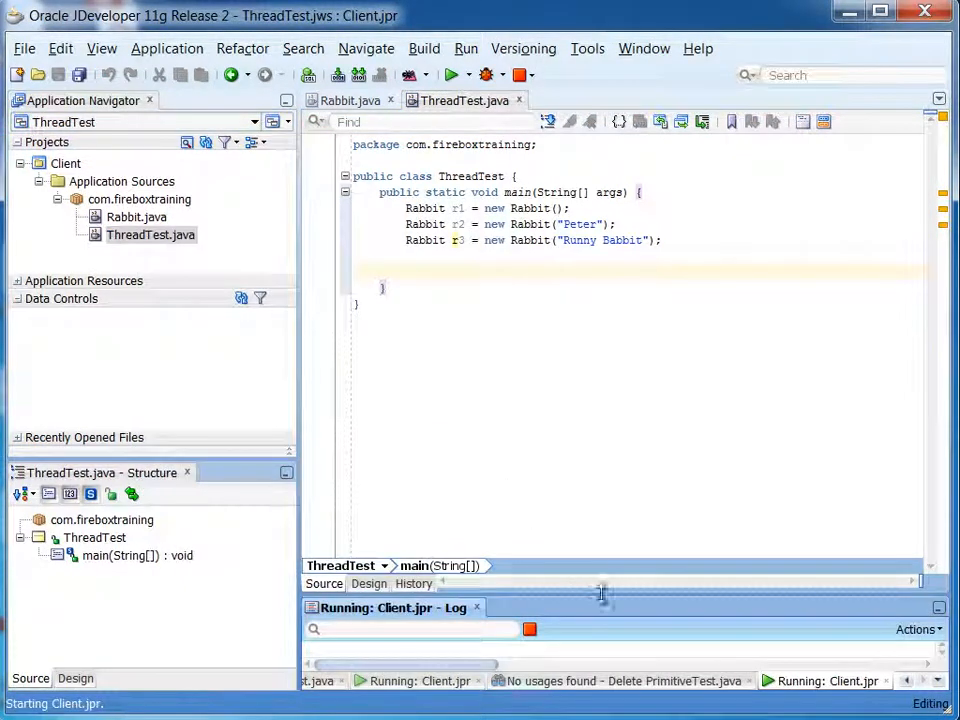
Step: Drag the Log window splitter upward to show the three Rabbit constructed messages
{"action": "left_click_drag", "start_coordinate": [600, 595], "coordinate": [620, 460]}
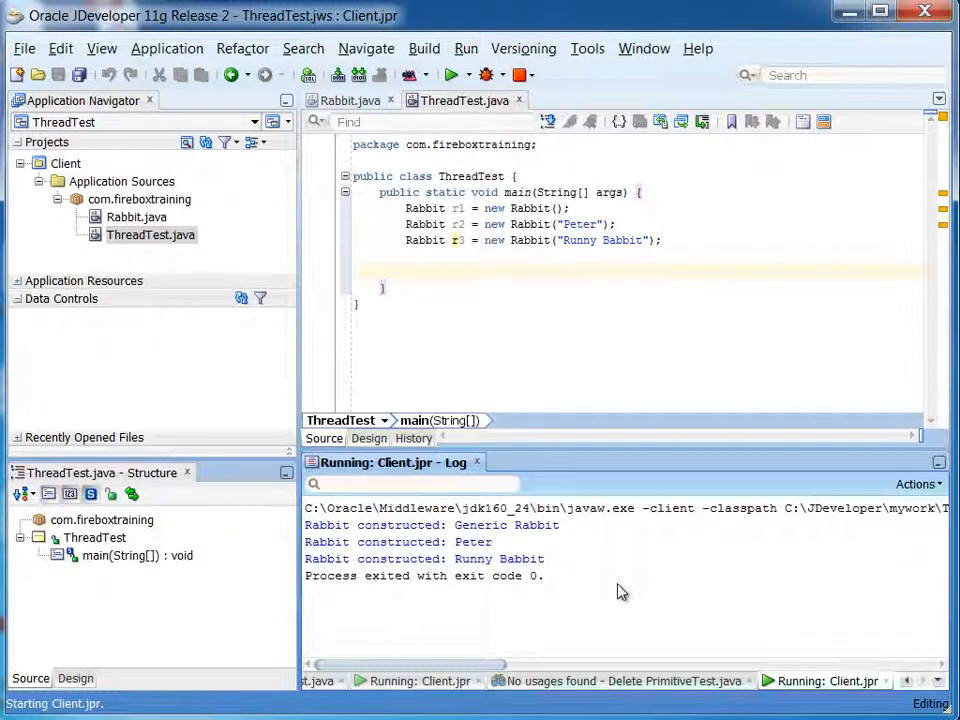
{"action": "left_click_drag", "start_coordinate": [305, 525], "coordinate": [545, 559]}
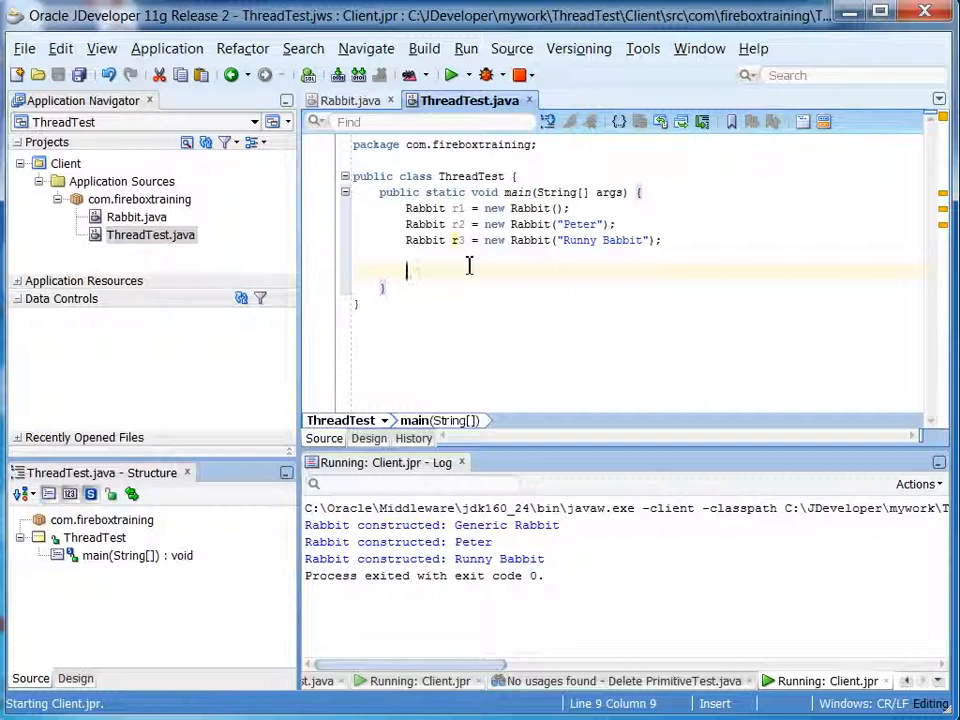
Step: Add r1.run(), r2.run() and r3.run() calls to ThreadTest's main
{"action": "type", "text": "r1.run();"}
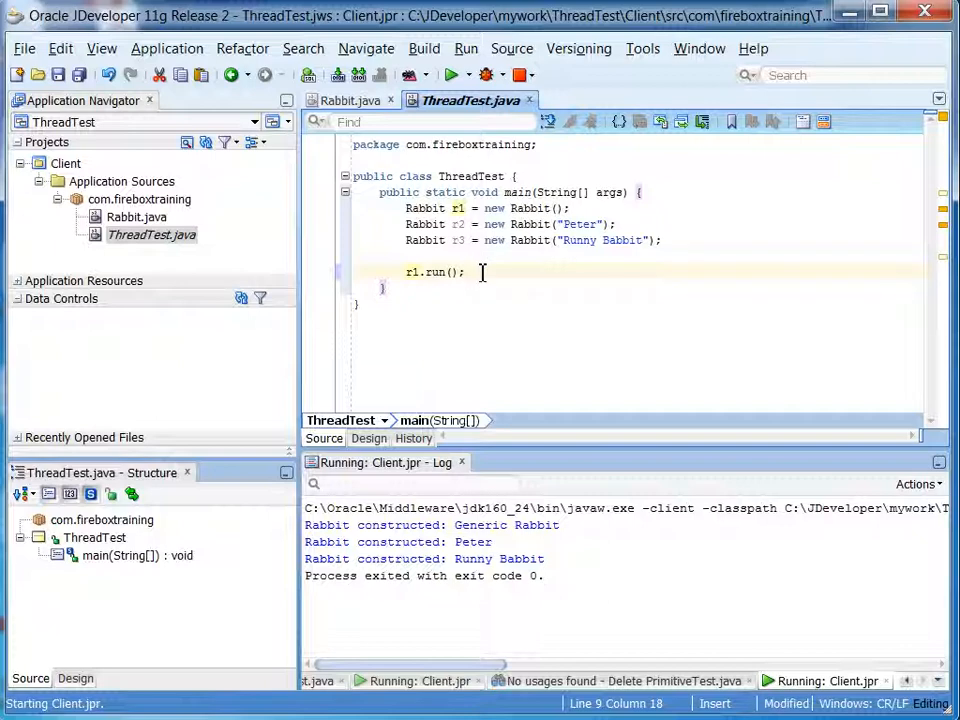
{"action": "type", "text": "r"}
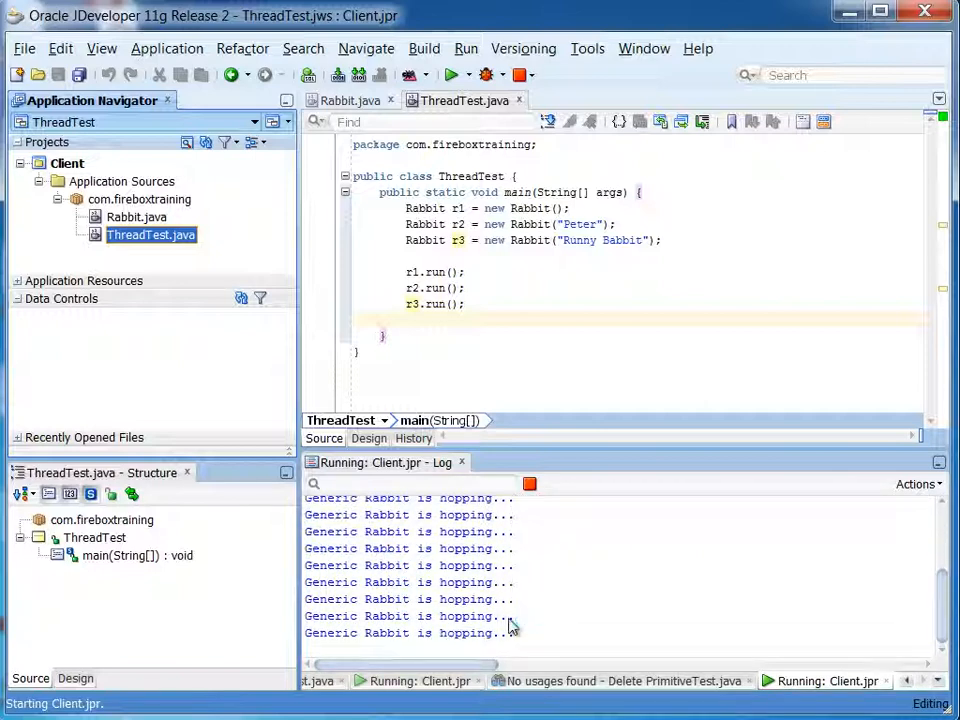
{"action": "mouse_move", "coordinate": [572, 632]}
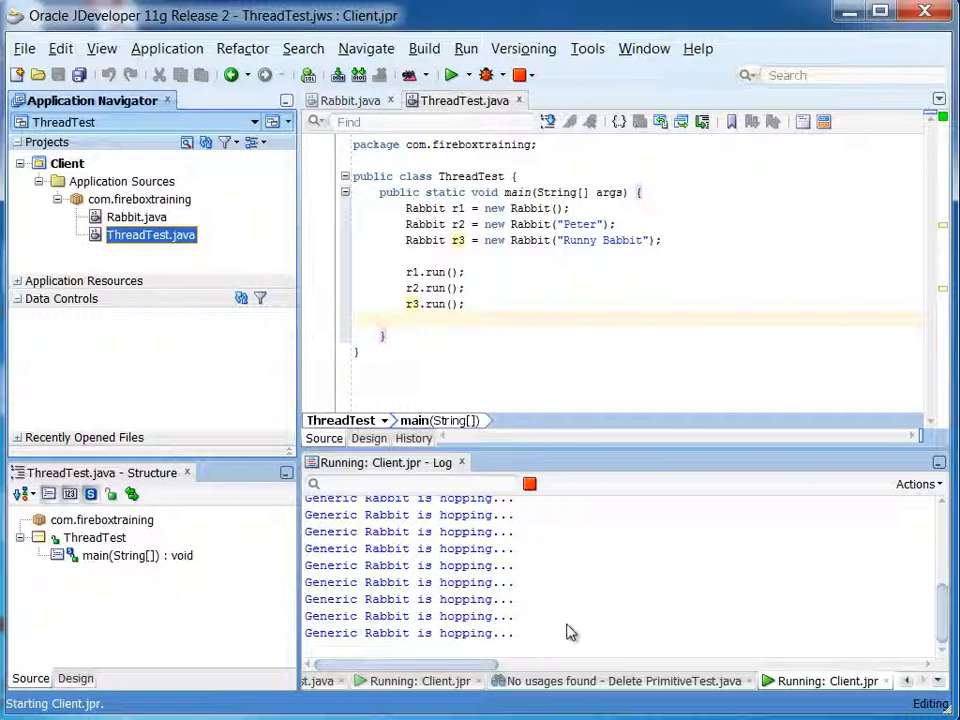
{"action": "mouse_move", "coordinate": [465, 643]}
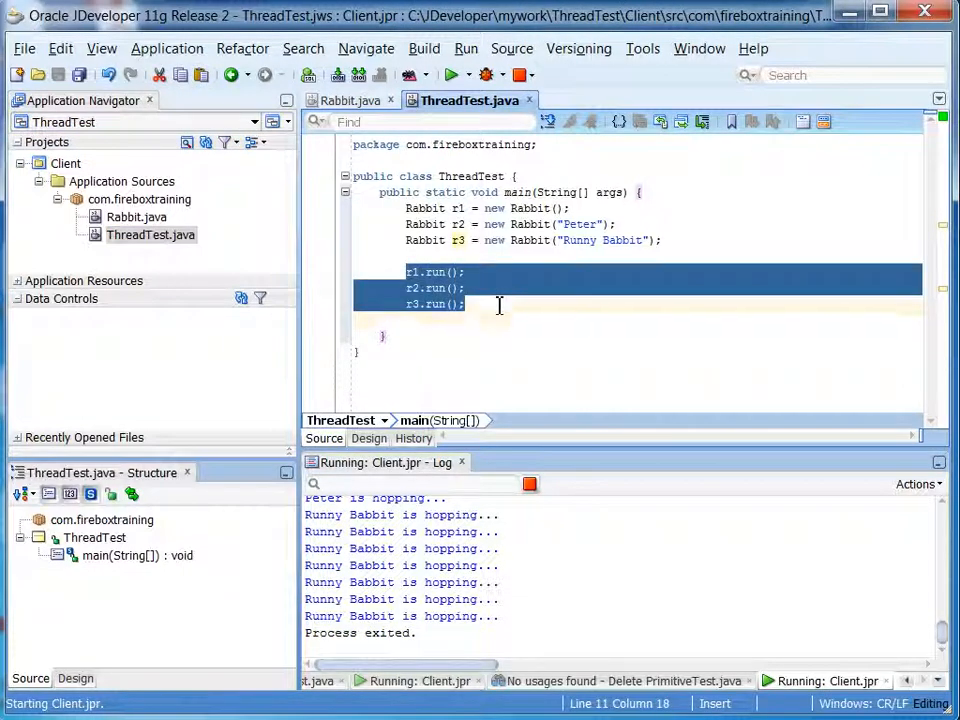
Step: Replace the run calls with Thread t1 = new Thread(r1), then duplicate it for t2/r2 and t3/r3
{"action": "key", "text": "Delete"}
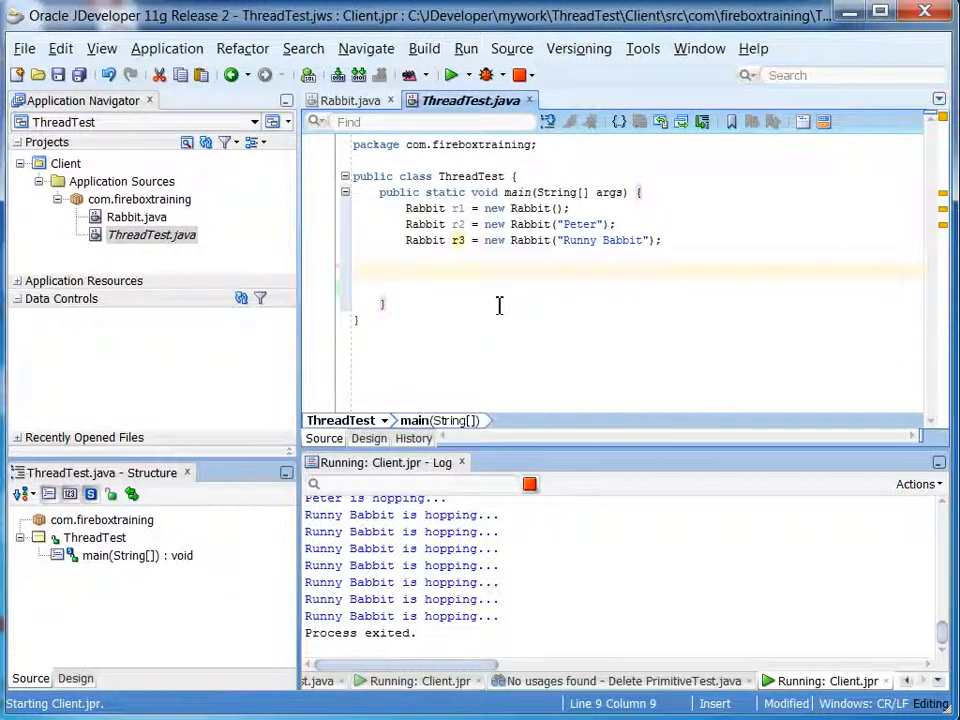
{"action": "type", "text": "Thread"}
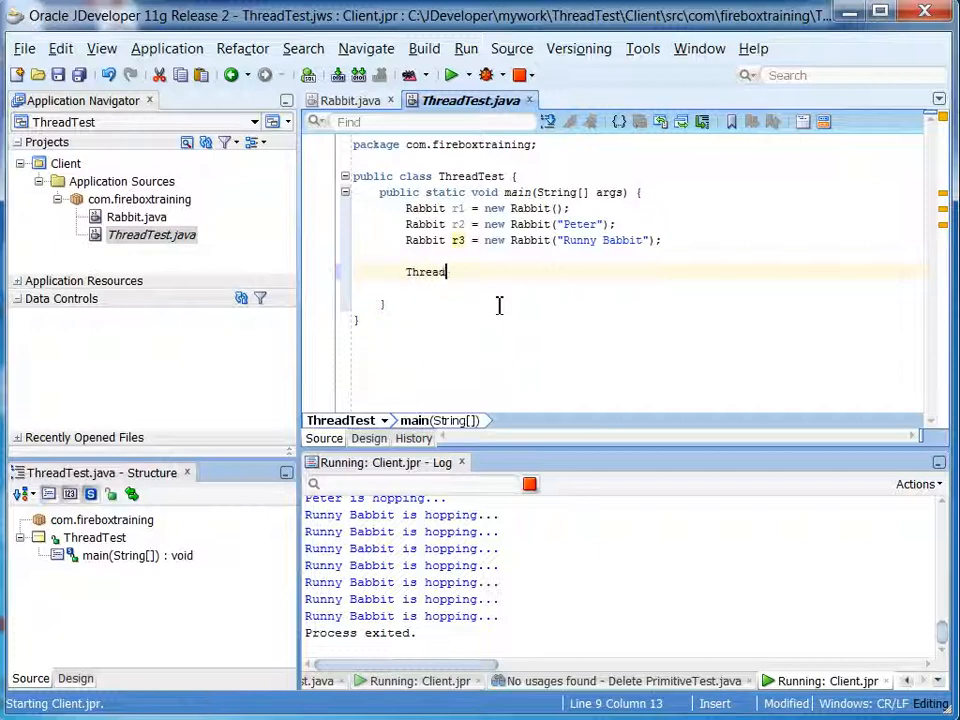
{"action": "type", "text": "t1 ="}
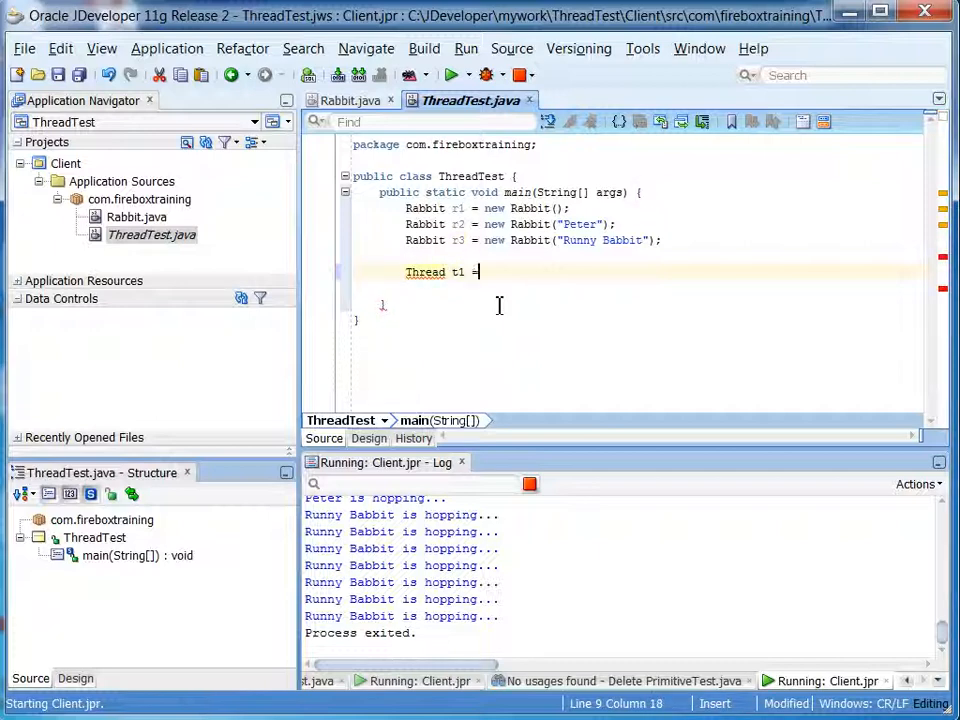
{"action": "type", "text": "new Thread();"}
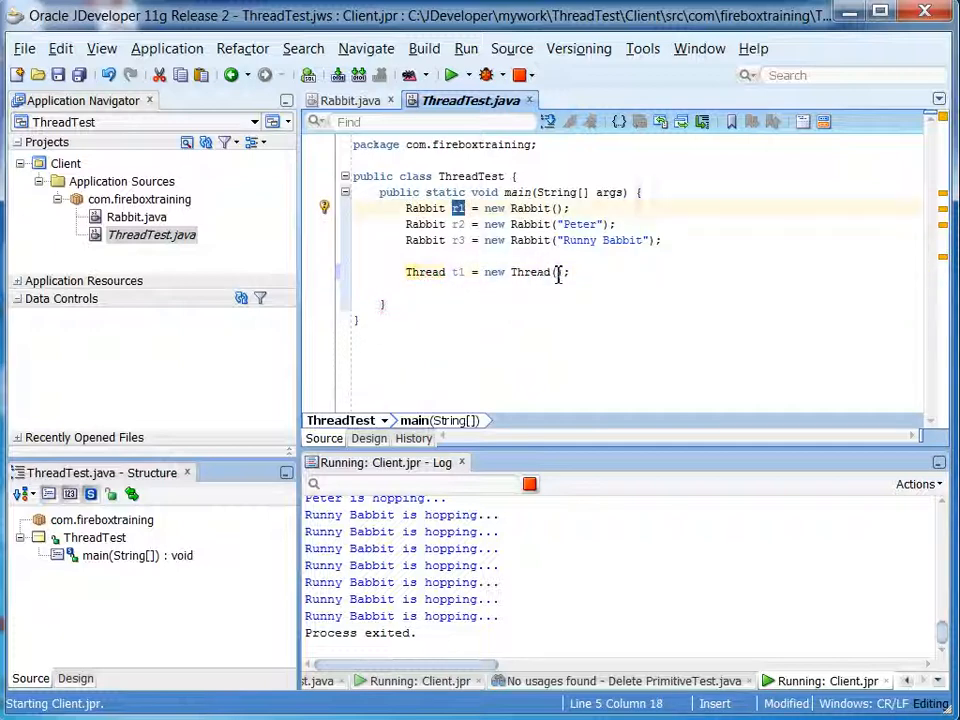
{"action": "type", "text": "r1"}
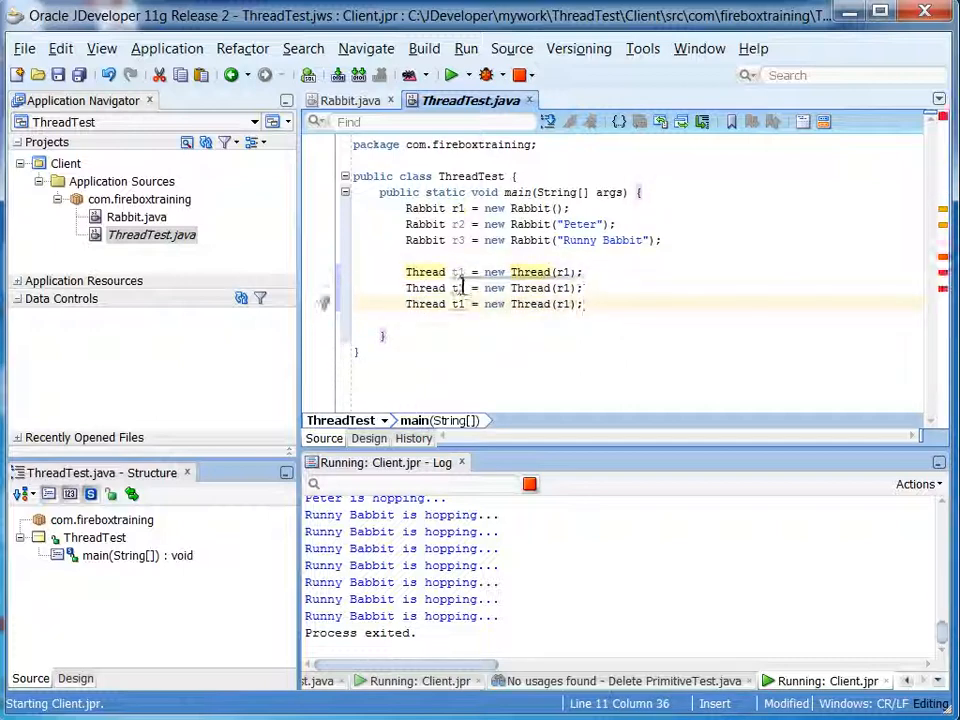
{"action": "left_click", "coordinate": [460, 288]}
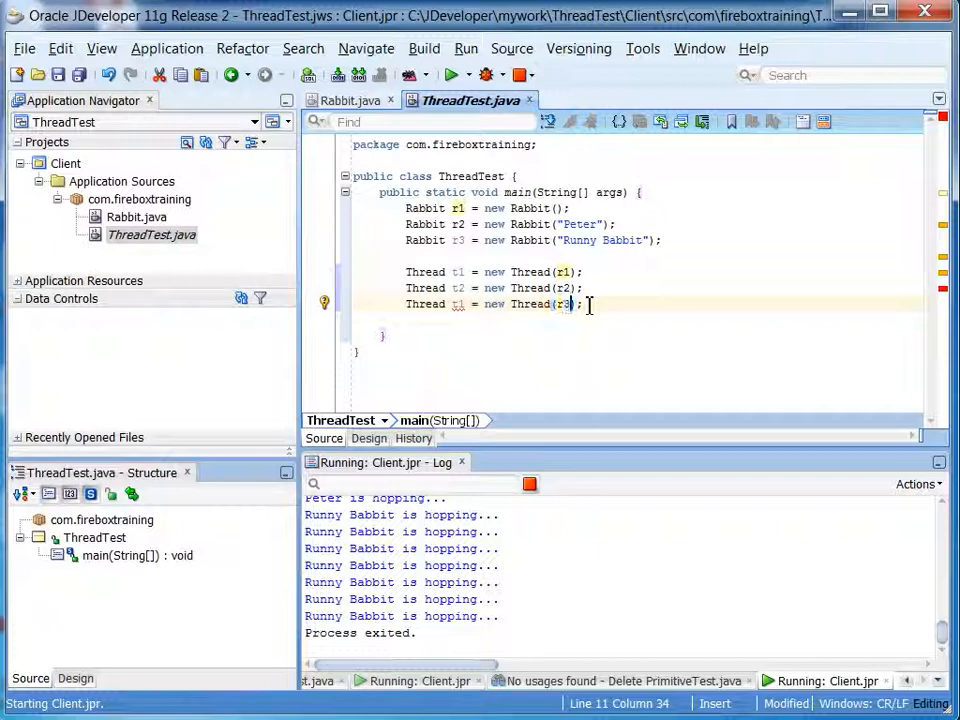
{"action": "mouse_move", "coordinate": [460, 304]}
{"action": "type", "text": "3"}
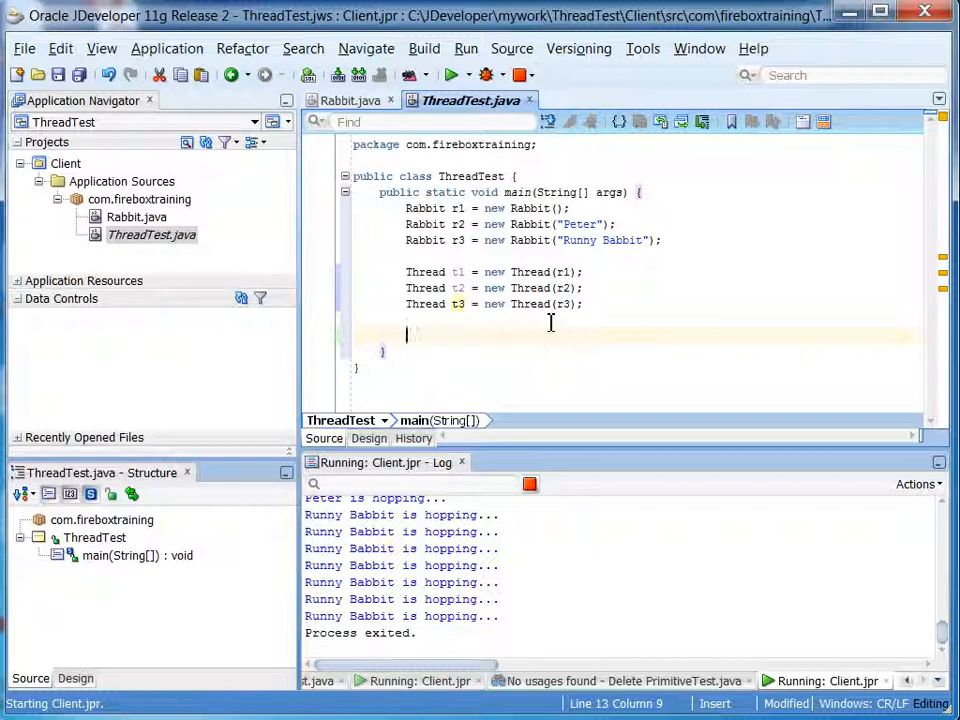
Step: Add t1.start(), t2.start() and t3.start() calls using code completion
{"action": "type", "text": "t1.st"}
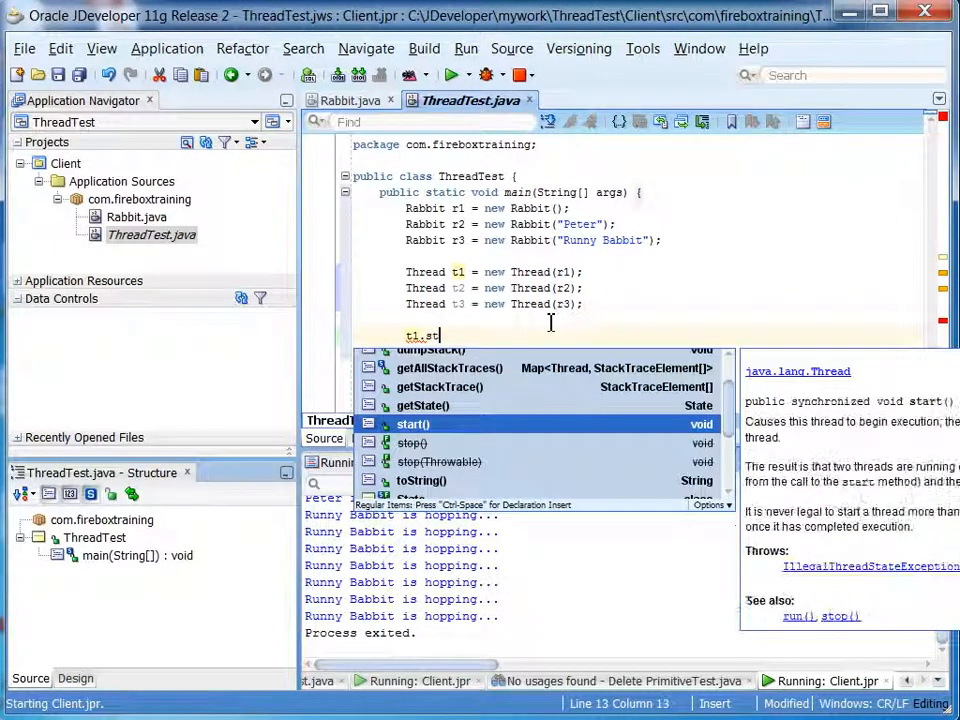
{"action": "left_click", "coordinate": [413, 424]}
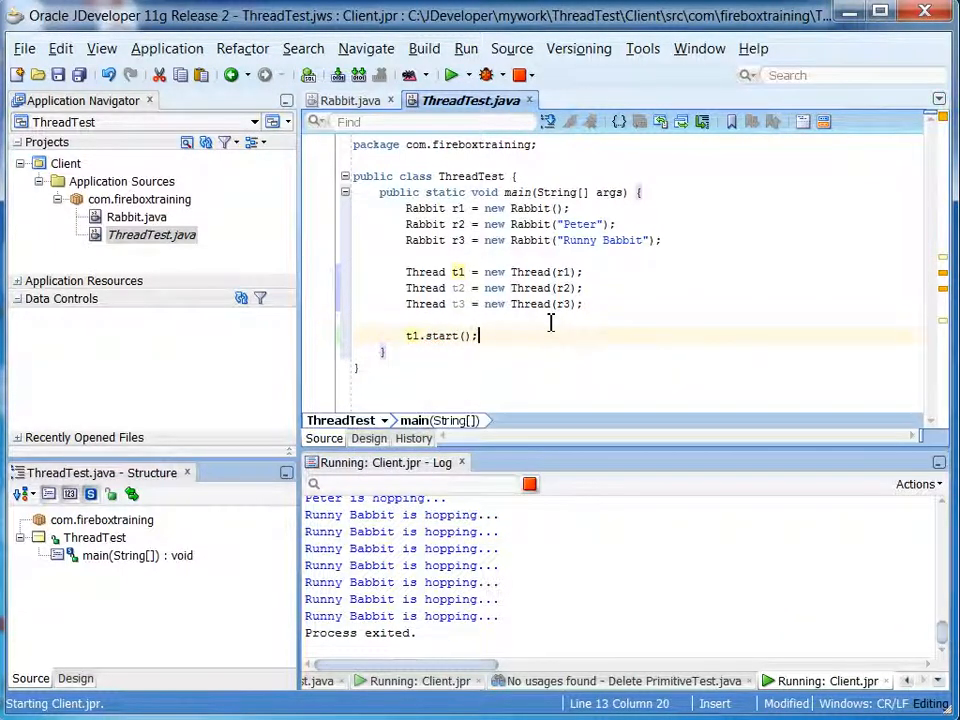
{"action": "type", "text": "t2.start();"}
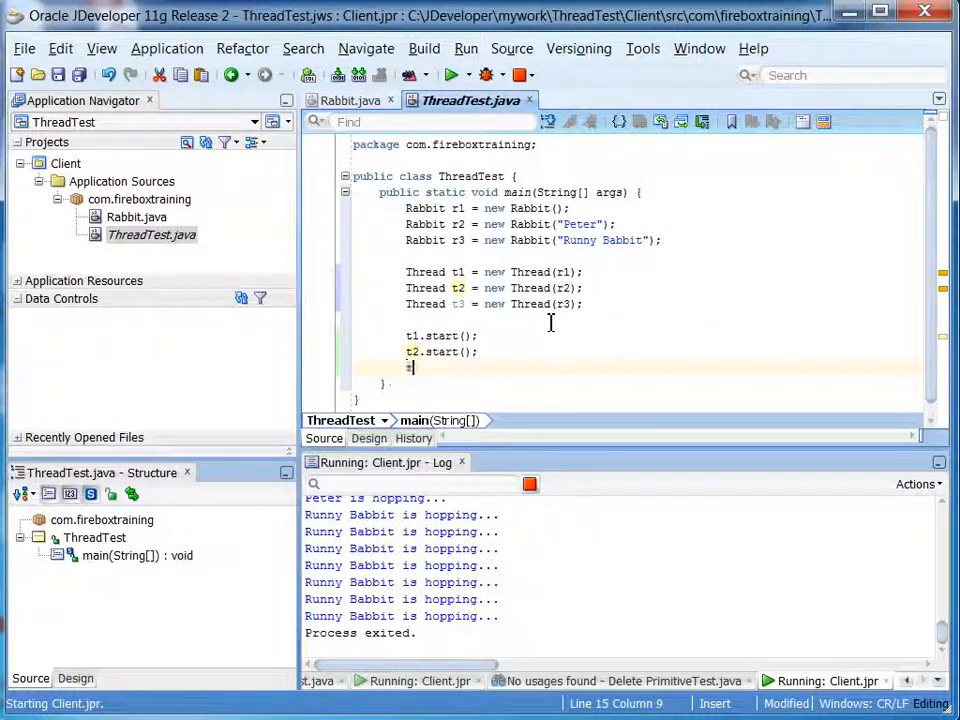
{"action": "type", "text": "t3.start();"}
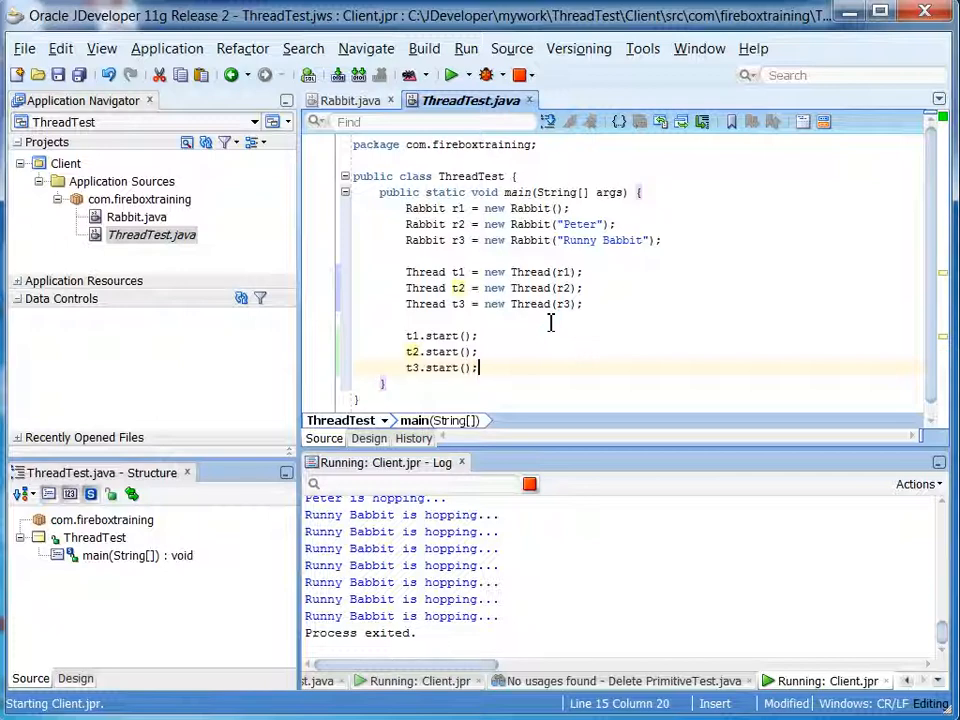
{"action": "mouse_move", "coordinate": [550, 331]}
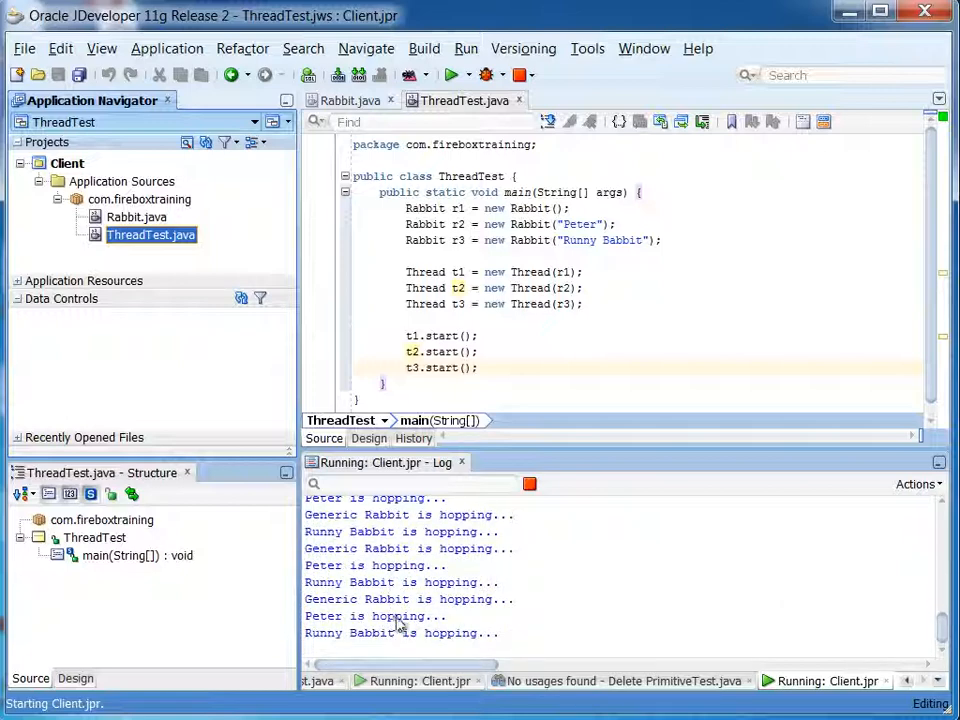
Step: Switch to the Rabbit.java editor tab to view the Rabbit class
{"action": "left_click", "coordinate": [351, 100]}
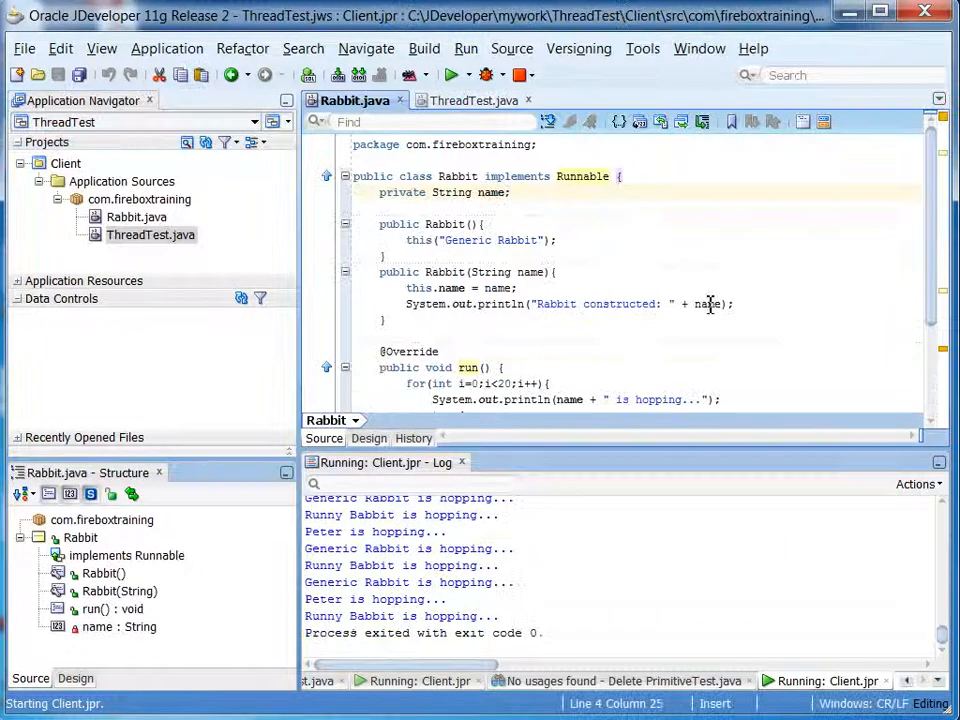
{"action": "mouse_move", "coordinate": [485, 176]}
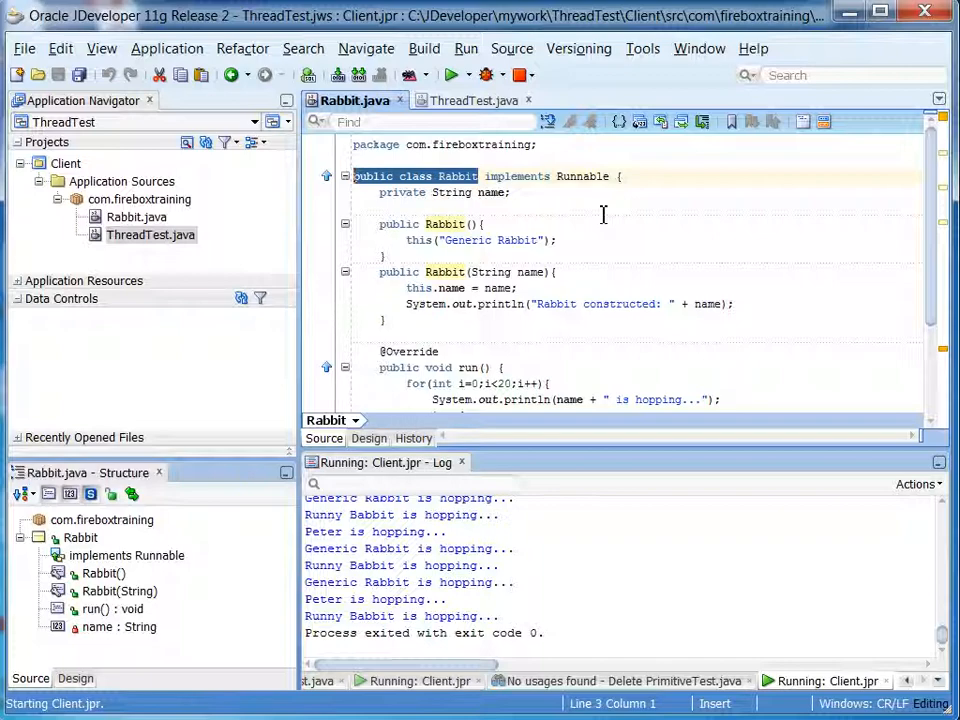
{"action": "mouse_move", "coordinate": [757, 600]}
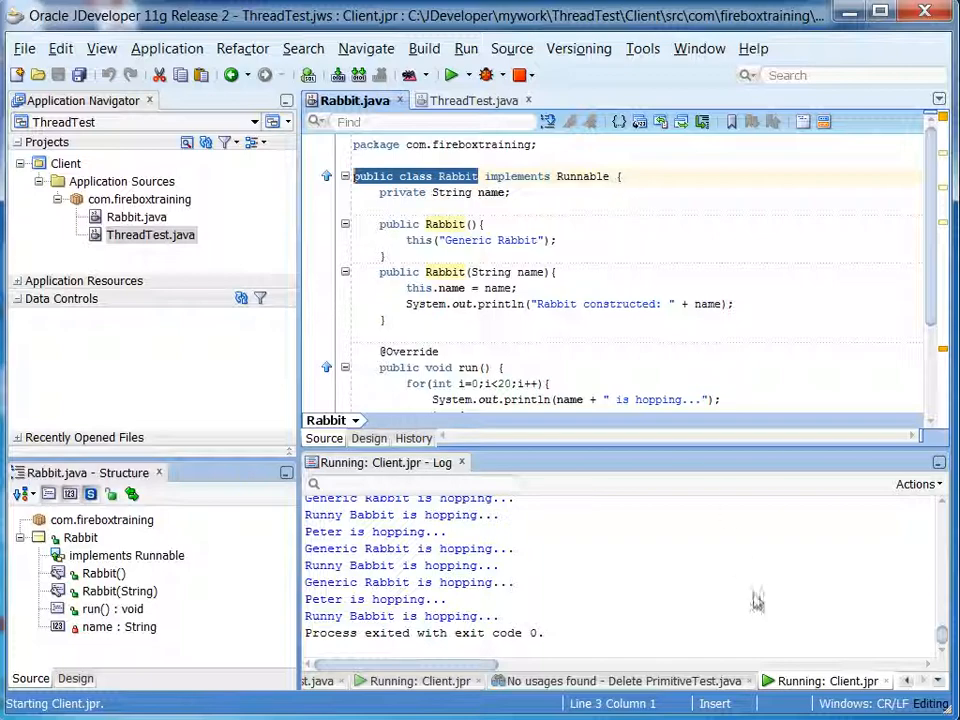